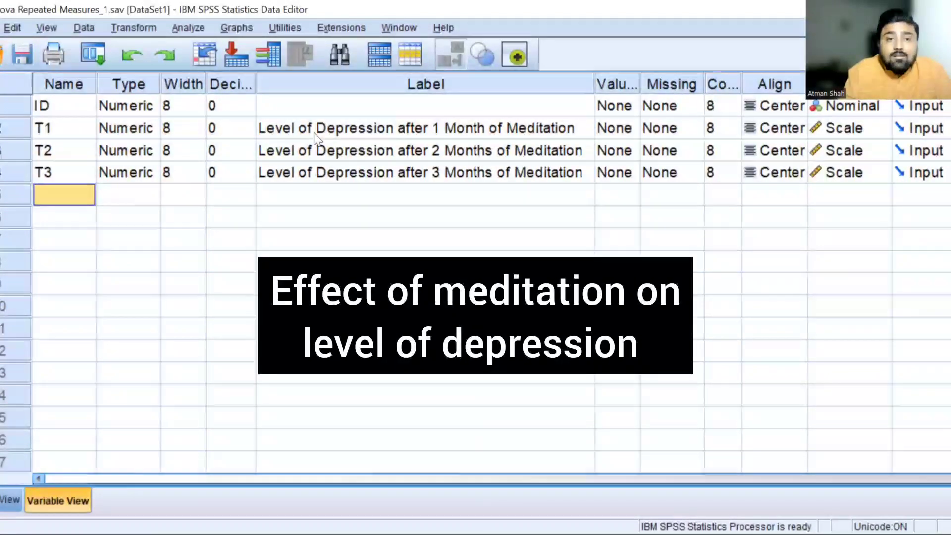
Read the depression labels of T1, T2 and T3, then switch to the Data View grid.
{"action": "left_click", "coordinate": [424, 127]}
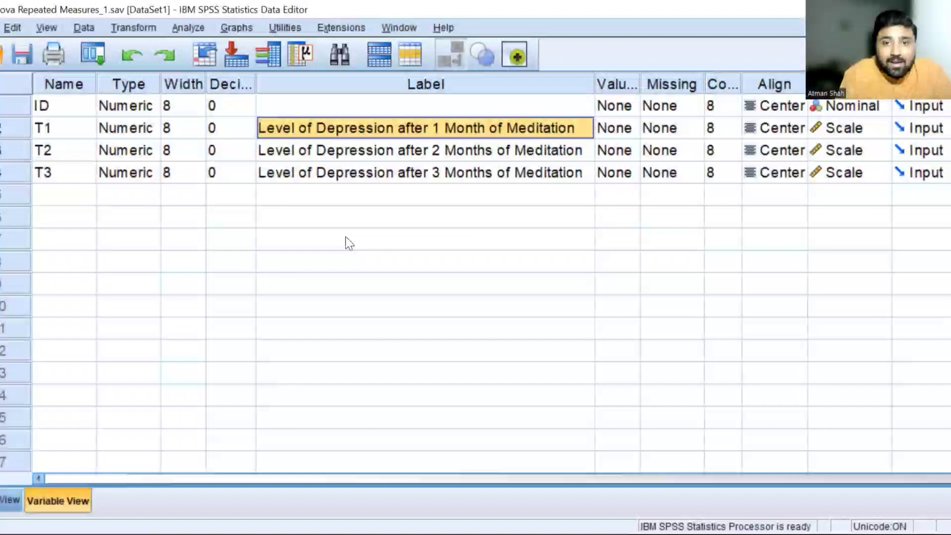
{"action": "left_click", "coordinate": [423, 150]}
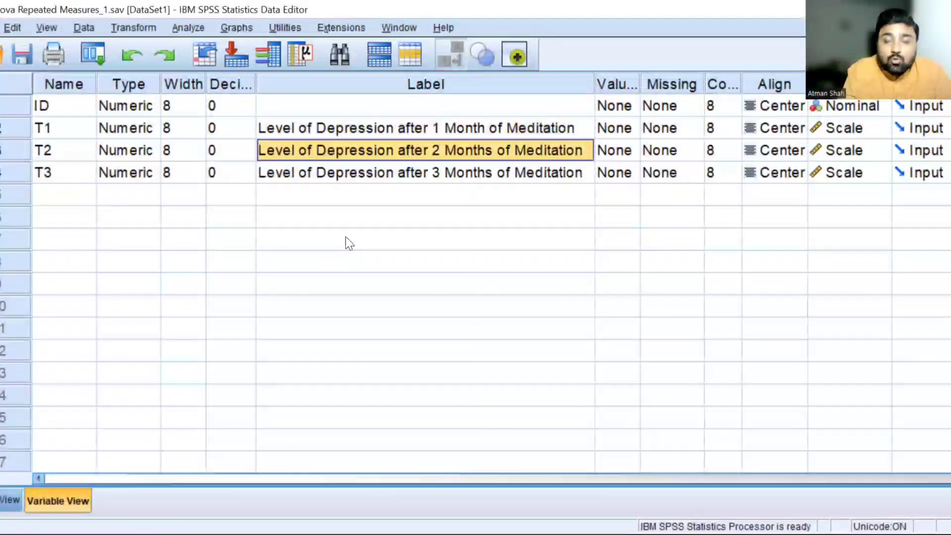
{"action": "left_click", "coordinate": [423, 173]}
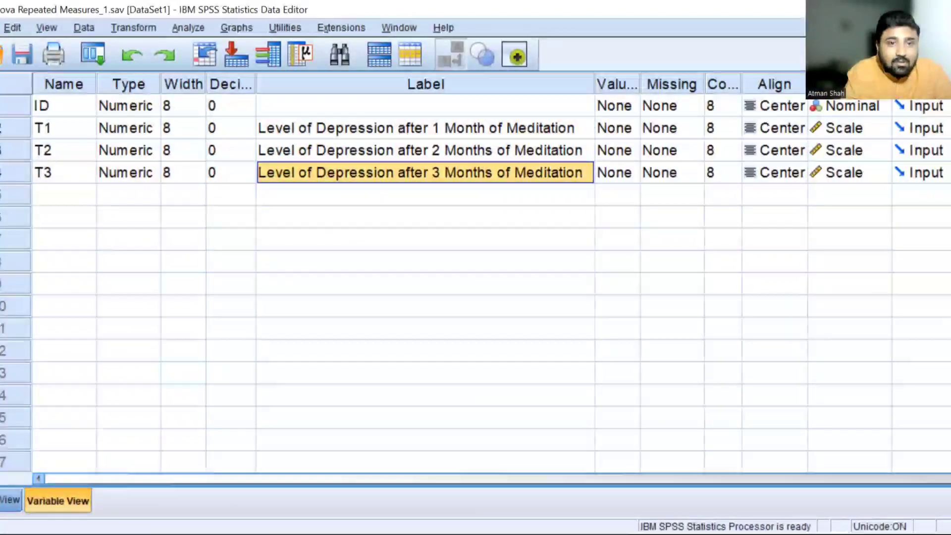
{"action": "left_click", "coordinate": [6, 500]}
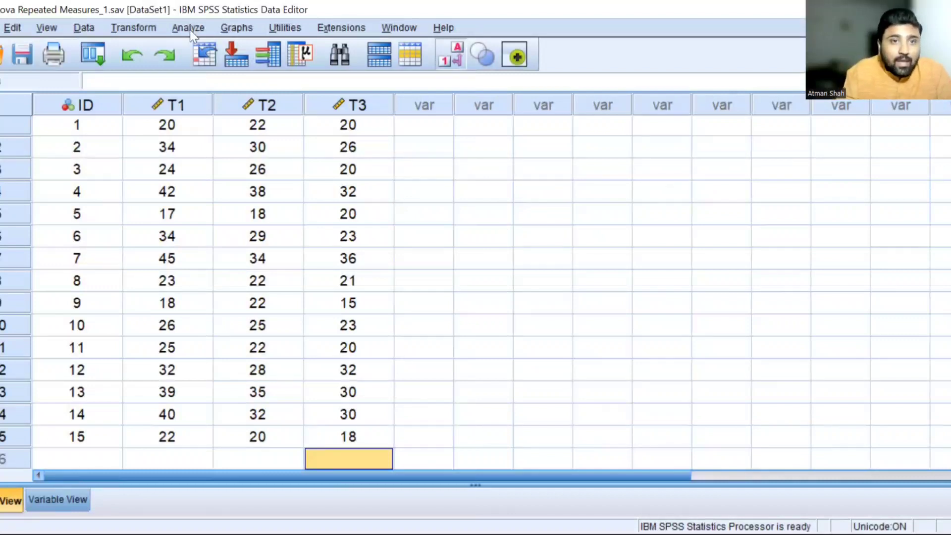
Start a Repeated Measures analysis from Analyze > General Linear Model.
{"action": "left_click", "coordinate": [188, 27]}
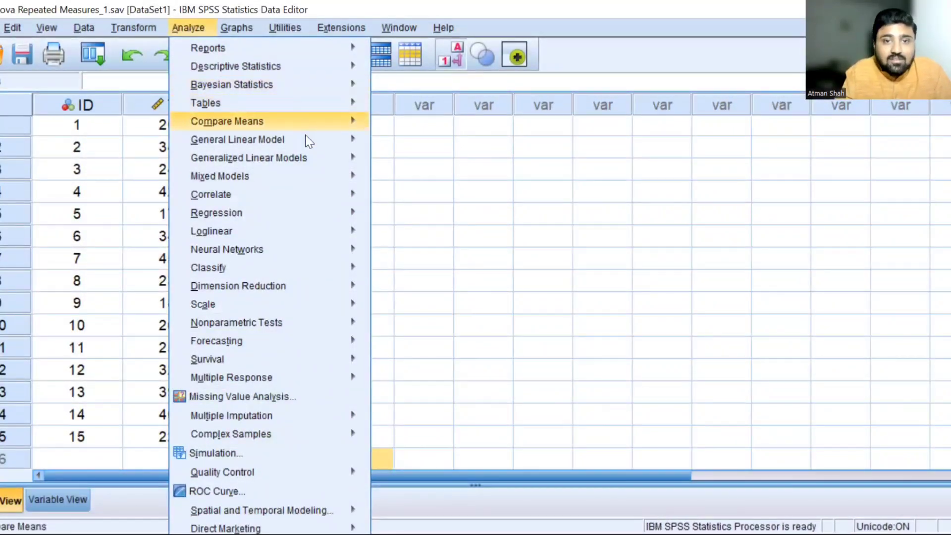
{"action": "mouse_move", "coordinate": [237, 138]}
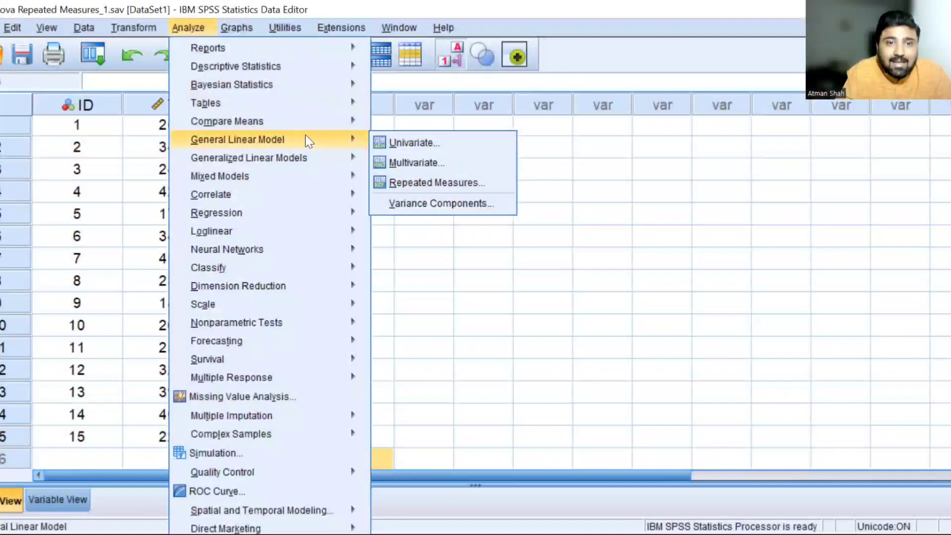
{"action": "mouse_move", "coordinate": [437, 182]}
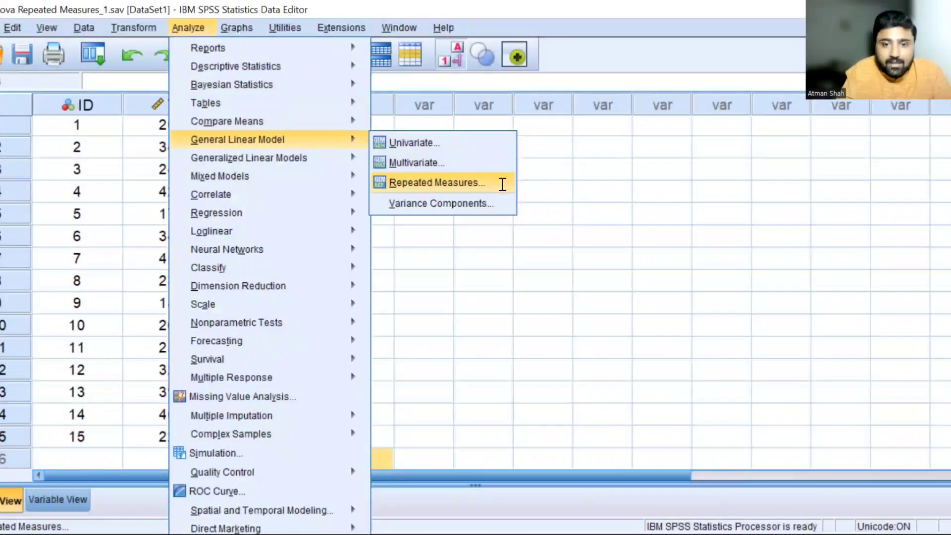
{"action": "left_click", "coordinate": [436, 181]}
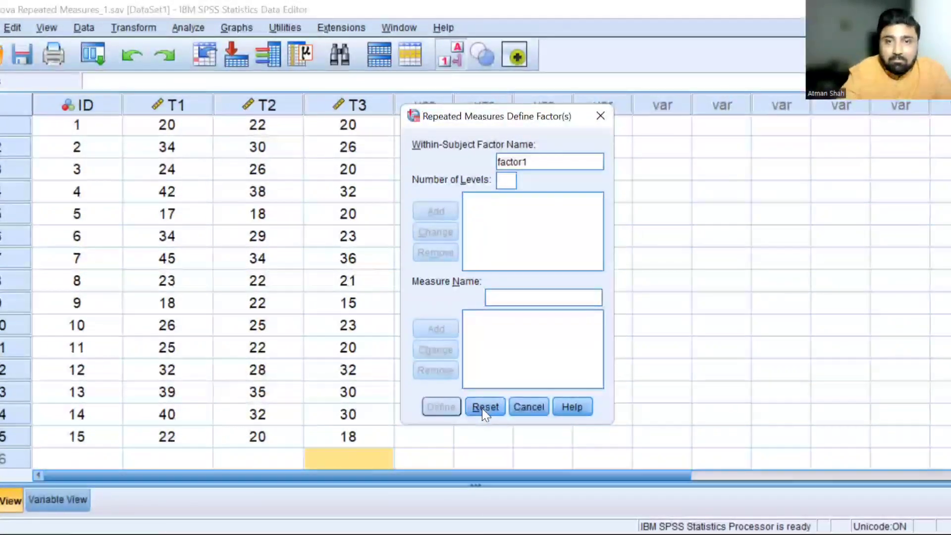
Add a within-subject factor named 'time' with 3 levels.
{"action": "left_click", "coordinate": [484, 406]}
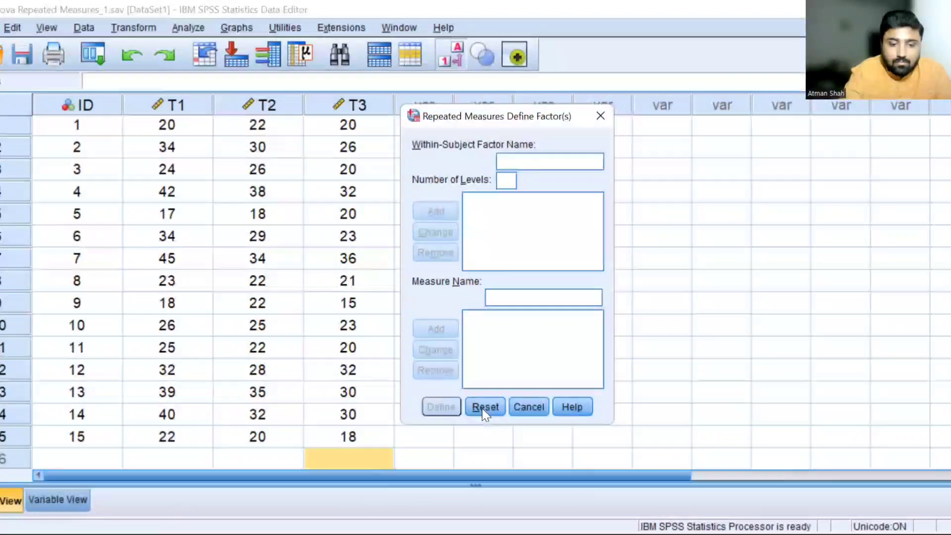
{"action": "type", "text": "time"}
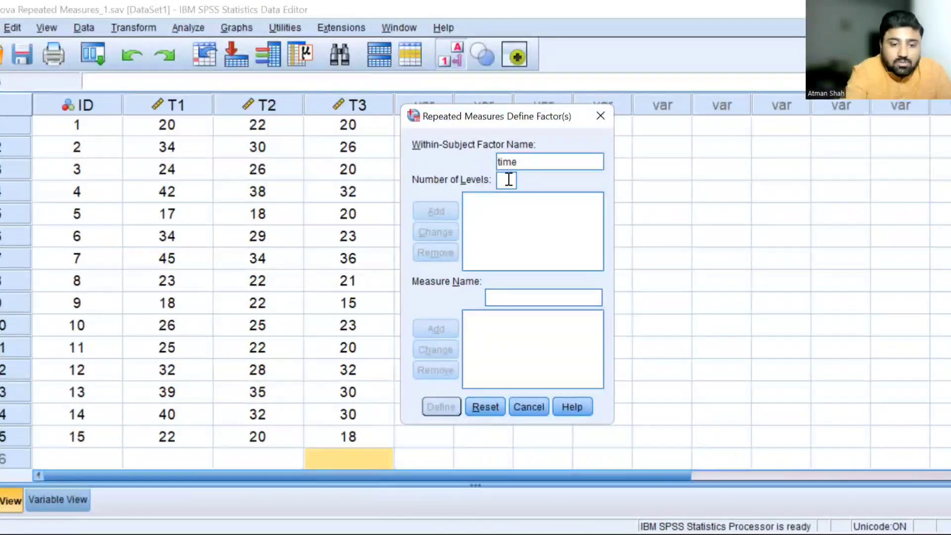
{"action": "type", "text": "3"}
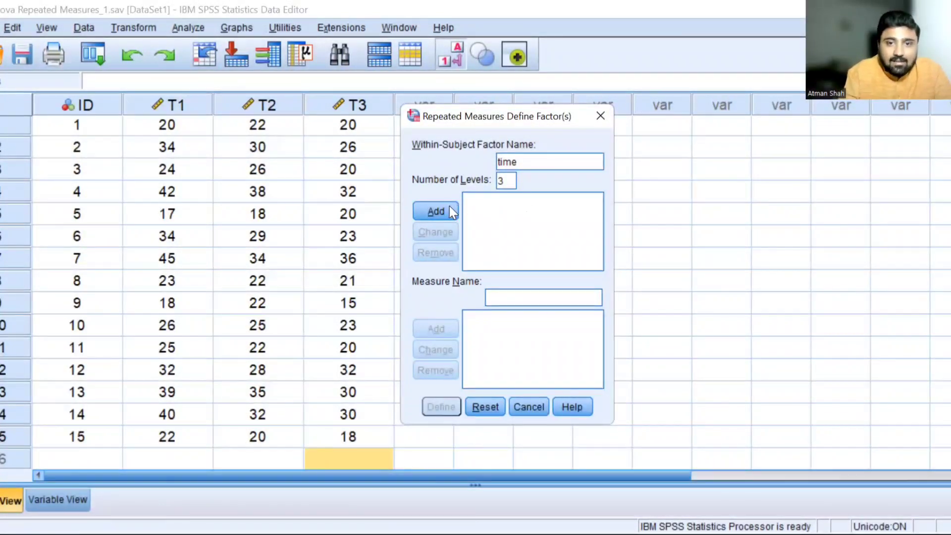
{"action": "left_click", "coordinate": [435, 211]}
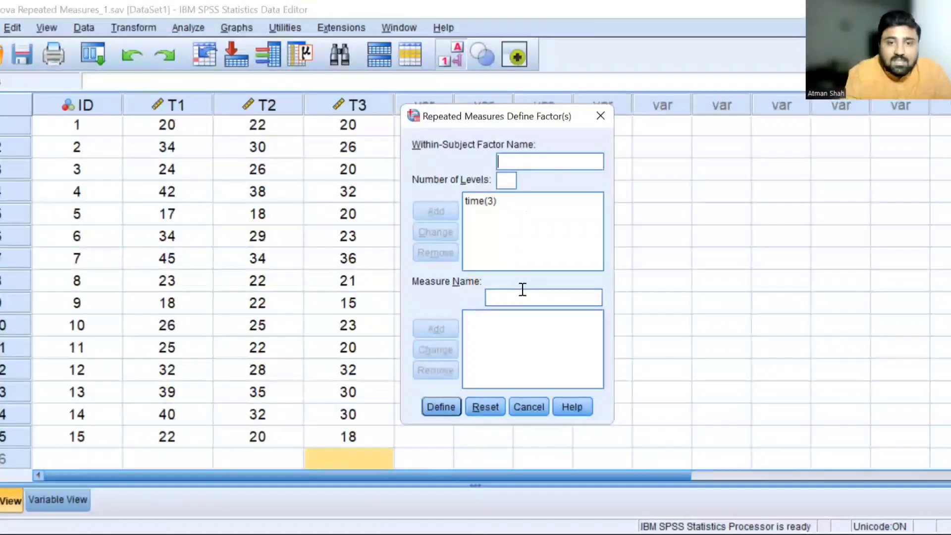
Add 'Depression' as the measure name.
{"action": "left_click", "coordinate": [543, 297]}
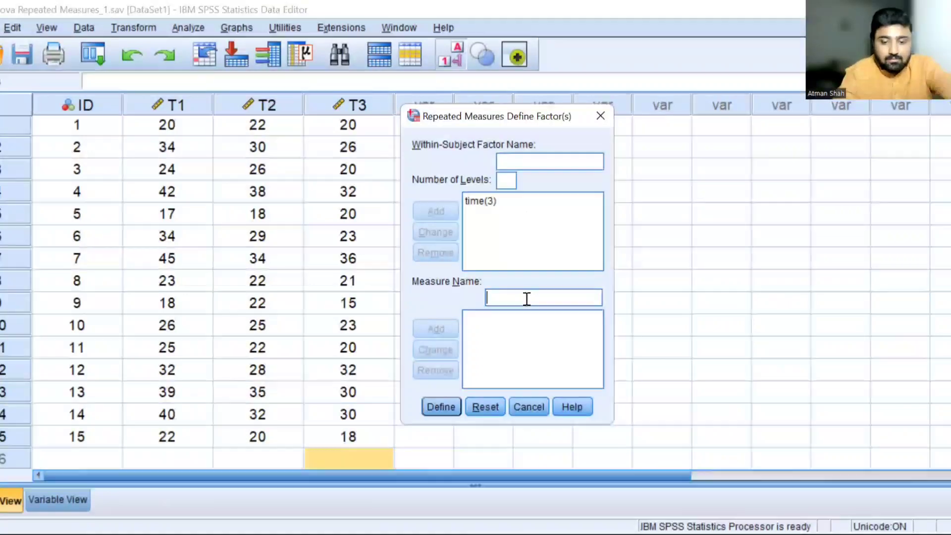
{"action": "type", "text": "Depres"}
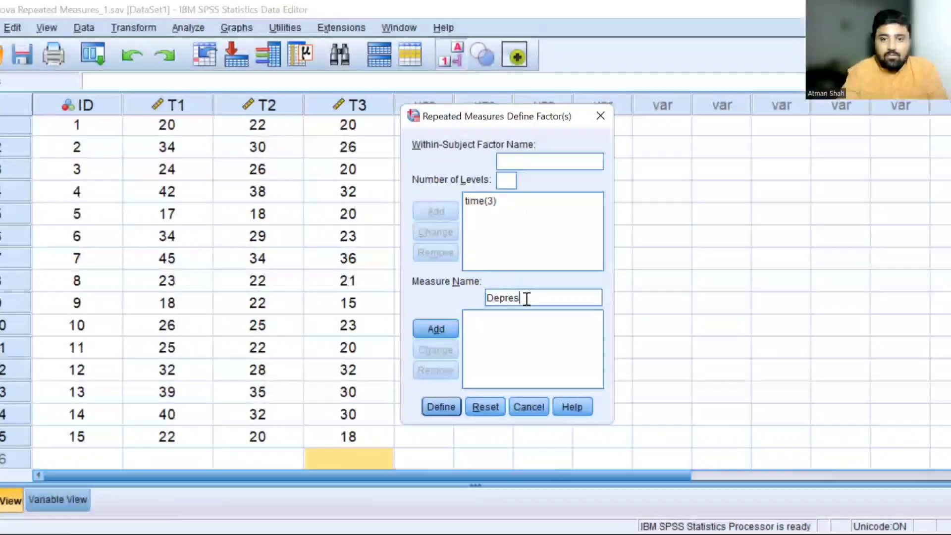
{"action": "type", "text": "sion"}
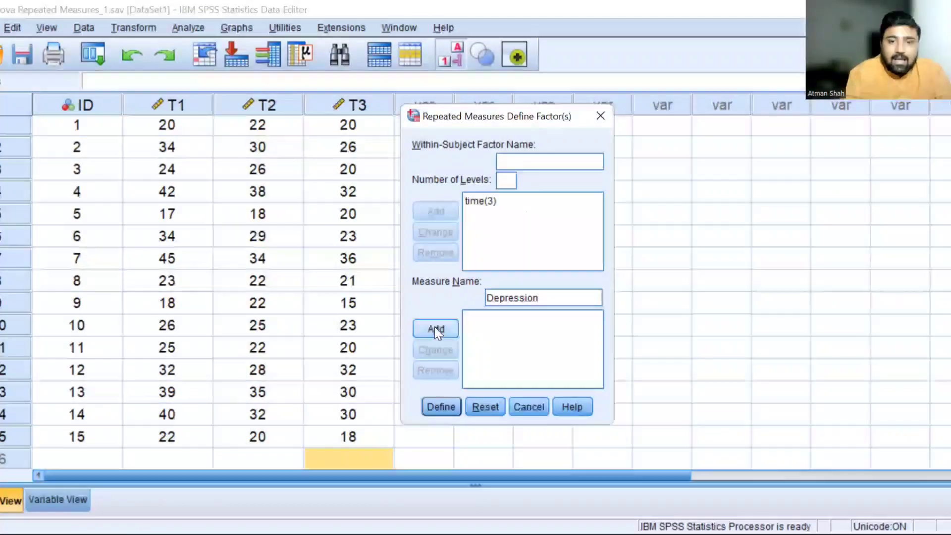
{"action": "left_click", "coordinate": [435, 329]}
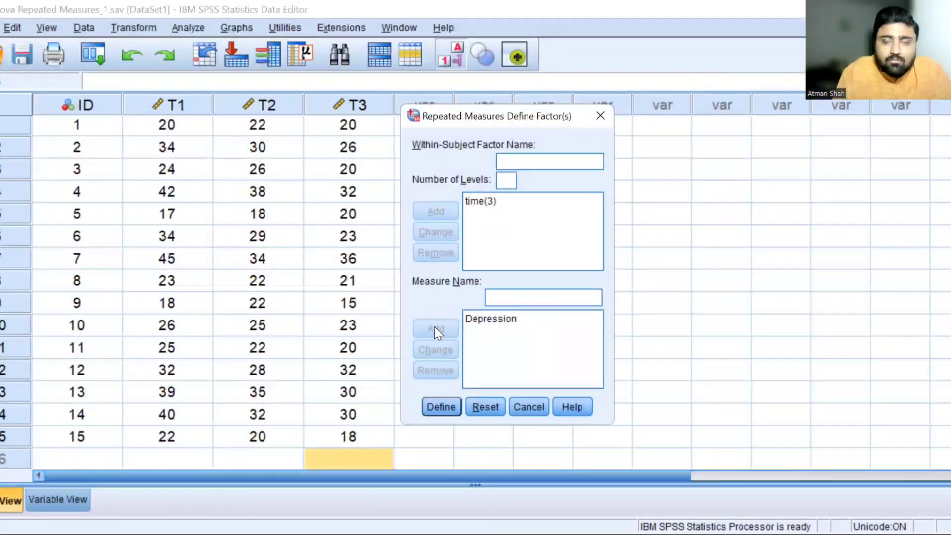
{"action": "left_click", "coordinate": [543, 297]}
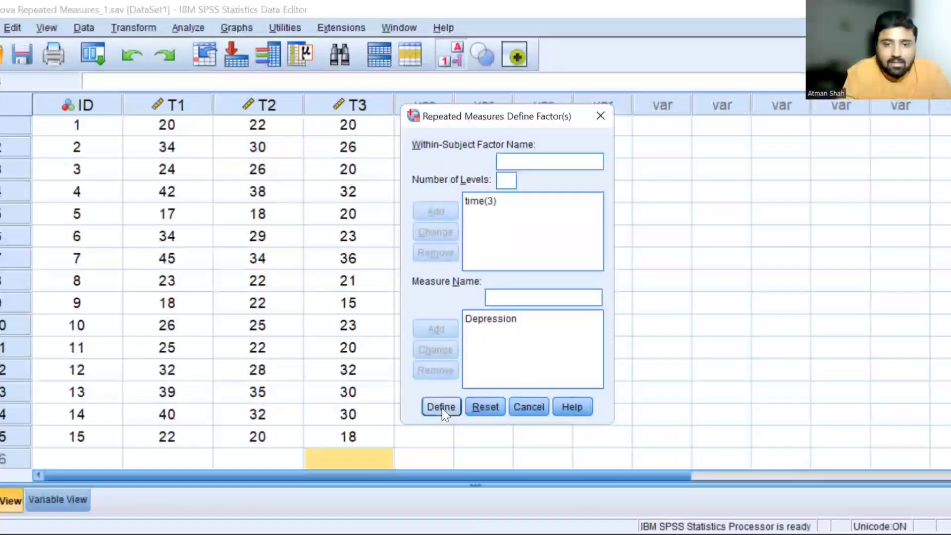
Define the analysis, filling the three time levels with T1, T2 and T3.
{"action": "left_click", "coordinate": [441, 407]}
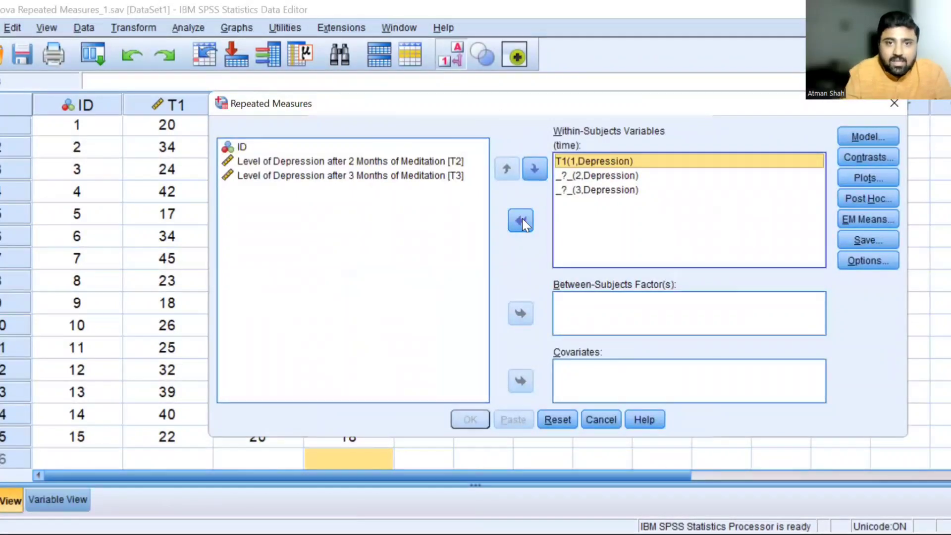
{"action": "left_click", "coordinate": [520, 220]}
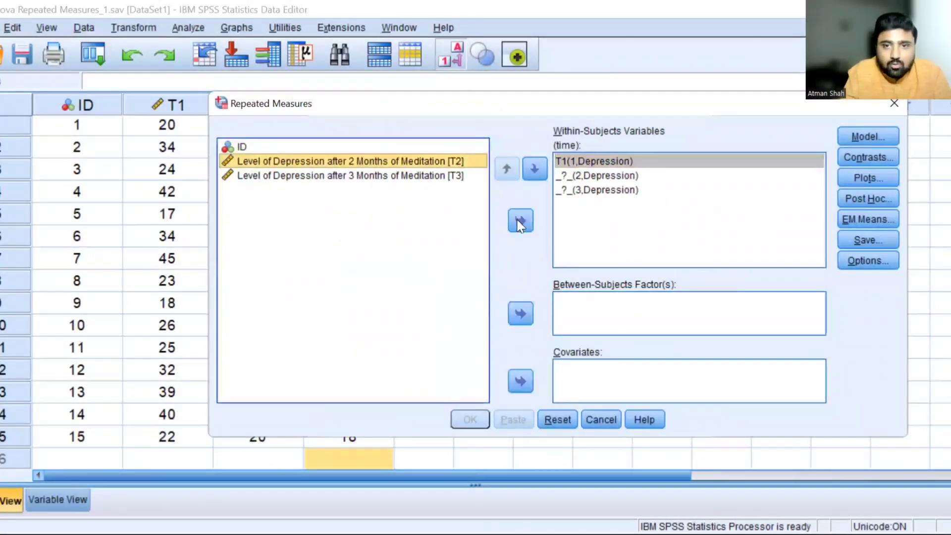
{"action": "left_click", "coordinate": [519, 221]}
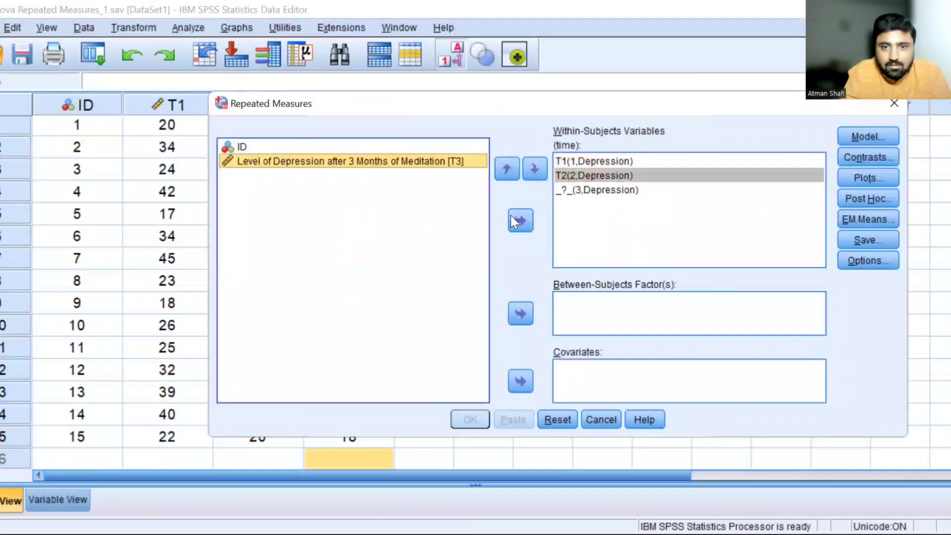
{"action": "left_click", "coordinate": [520, 220]}
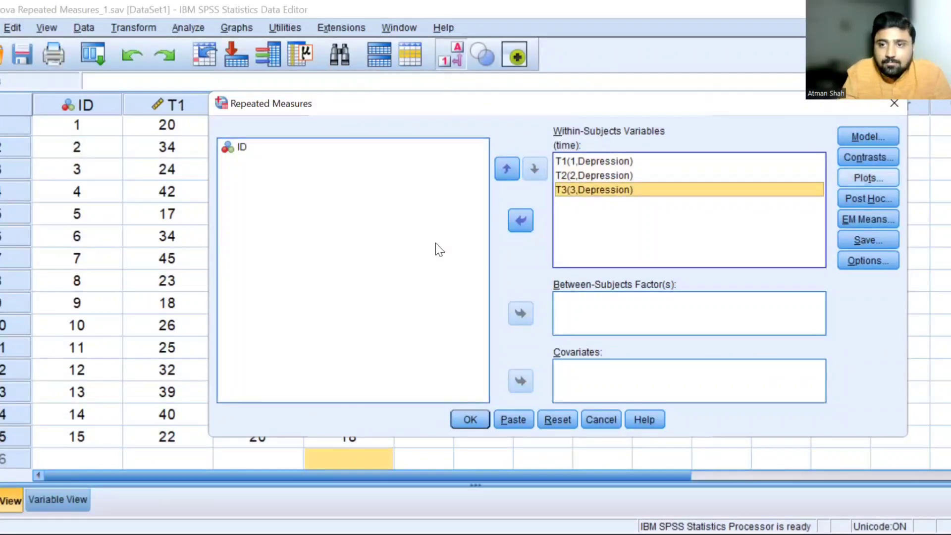
{"action": "left_click", "coordinate": [867, 178]}
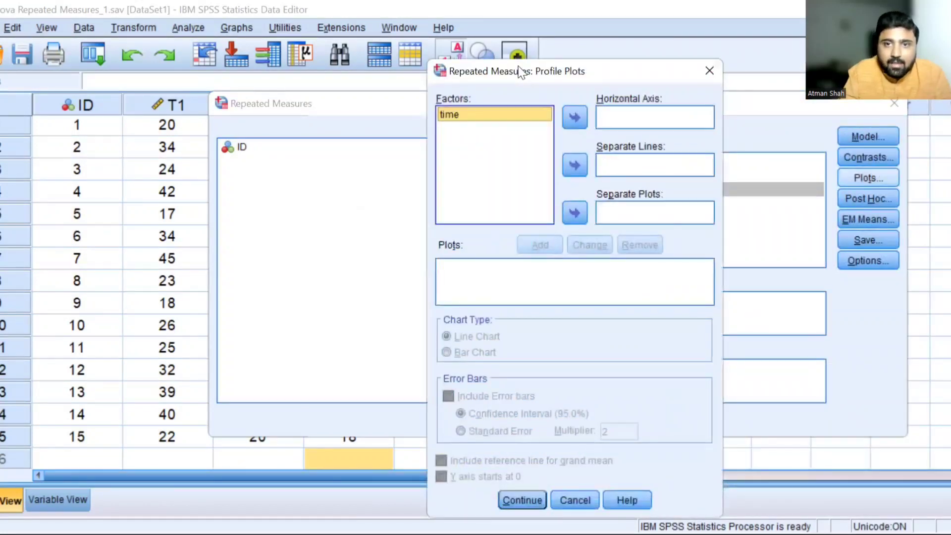
Add a profile plot with time on the horizontal axis and confirm it.
{"action": "left_click", "coordinate": [573, 116]}
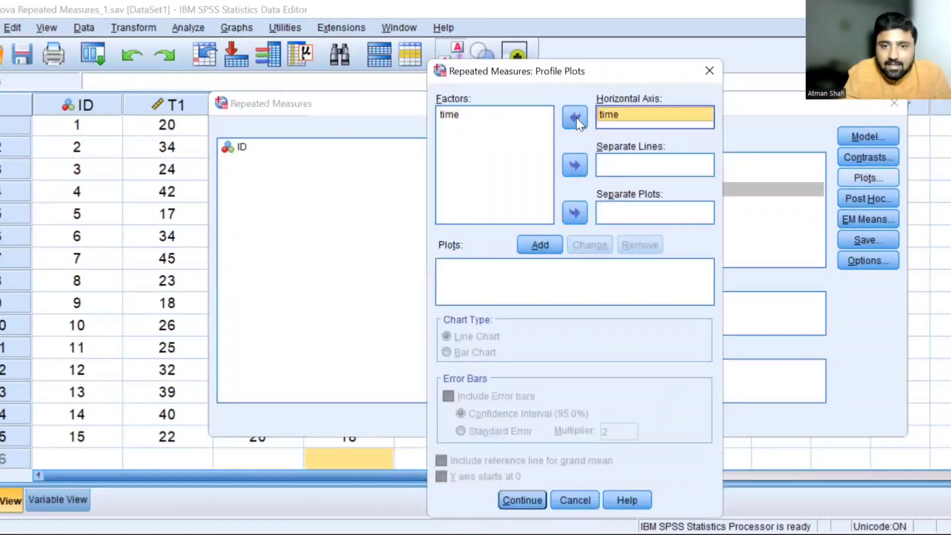
{"action": "left_click", "coordinate": [538, 244]}
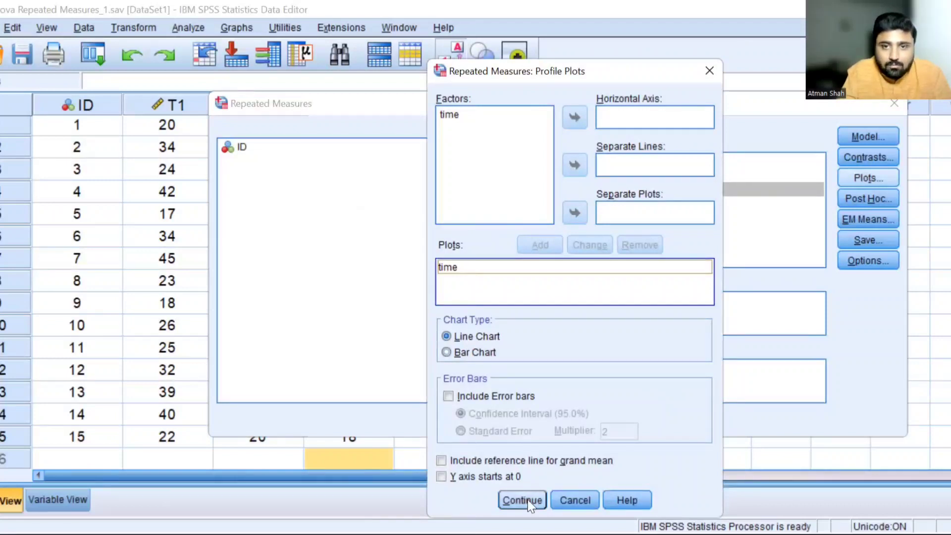
{"action": "left_click", "coordinate": [521, 500]}
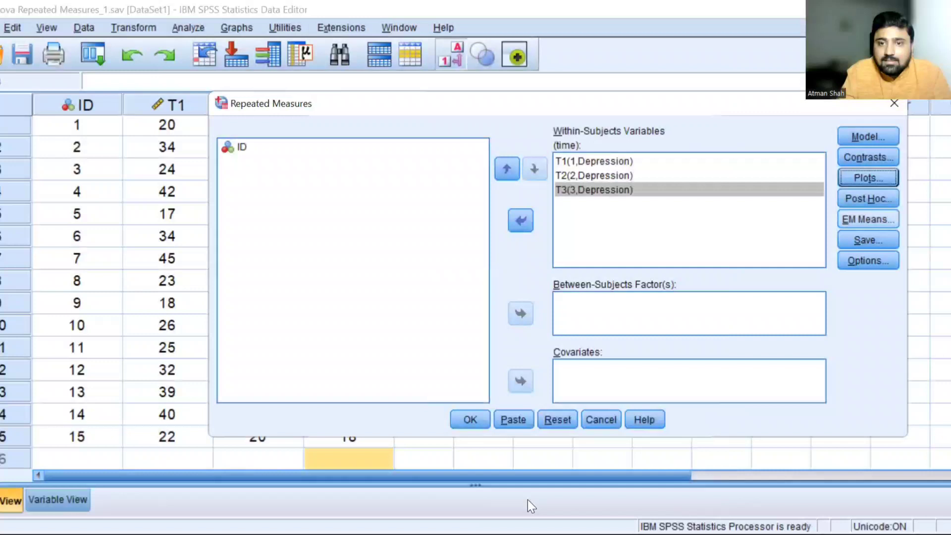
Display estimated marginal means for time, comparing main effects with Bonferroni adjustment.
{"action": "left_click", "coordinate": [867, 219]}
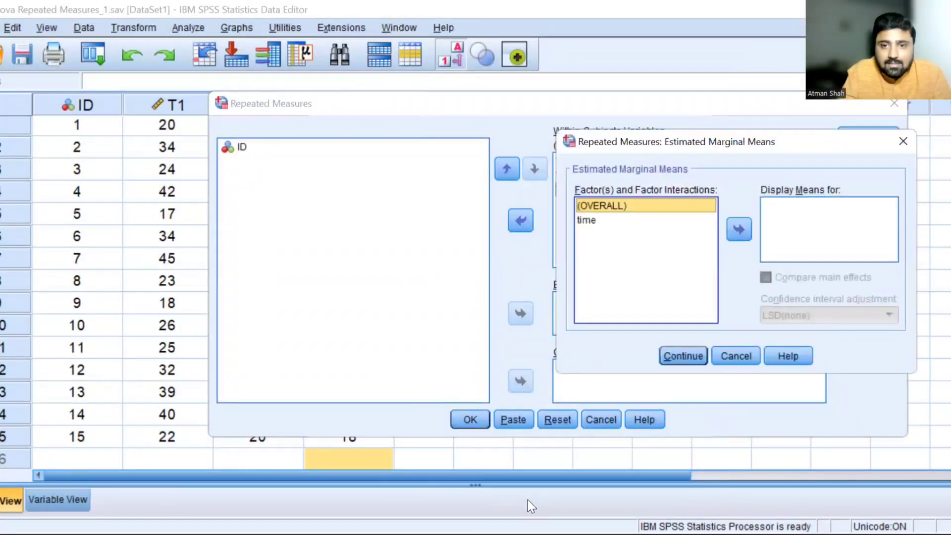
{"action": "left_click", "coordinate": [586, 220]}
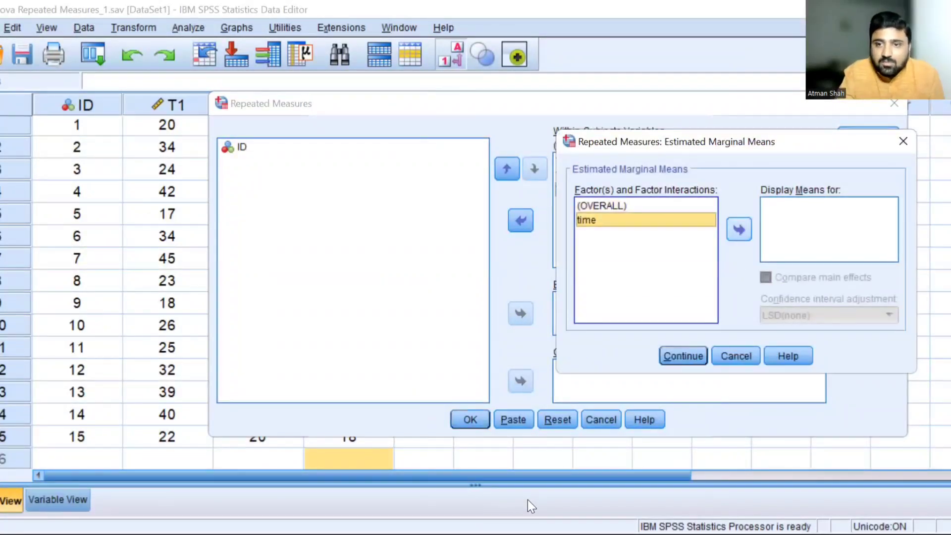
{"action": "left_click", "coordinate": [738, 229]}
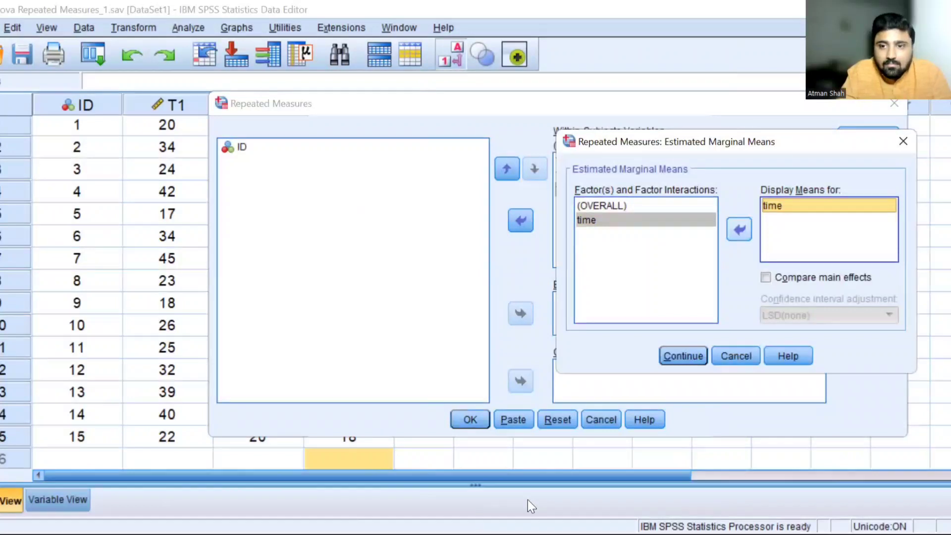
{"action": "left_click", "coordinate": [765, 278]}
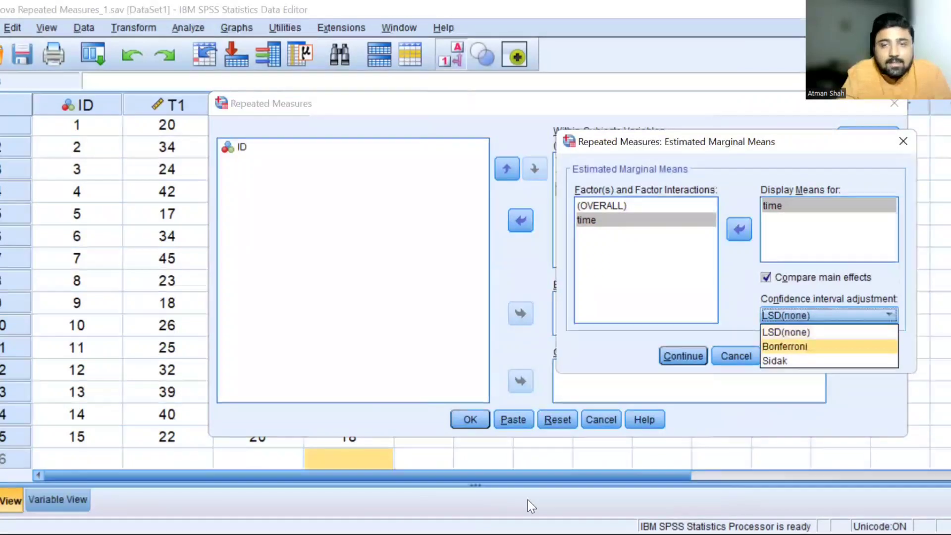
{"action": "left_click", "coordinate": [784, 346]}
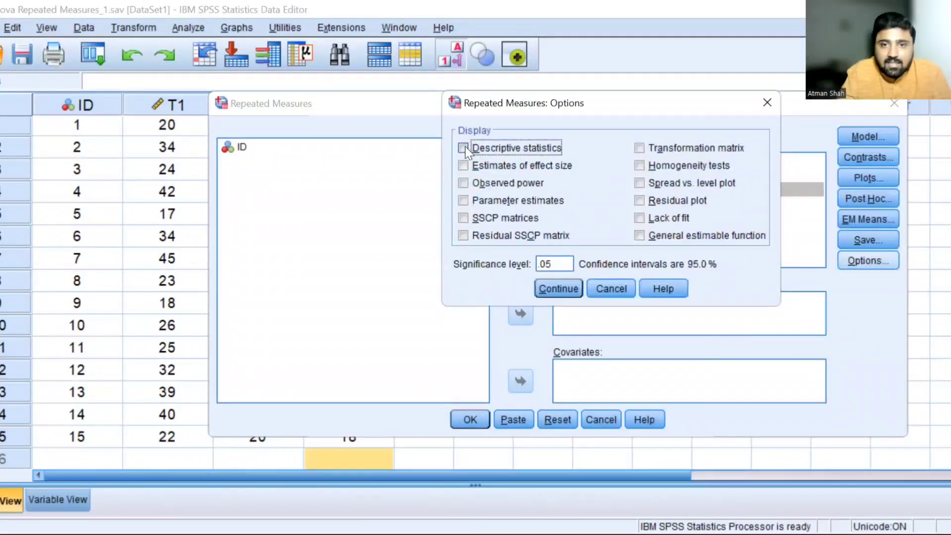
Turn on Descriptive statistics and run the repeated measures ANOVA.
{"action": "left_click", "coordinate": [463, 147]}
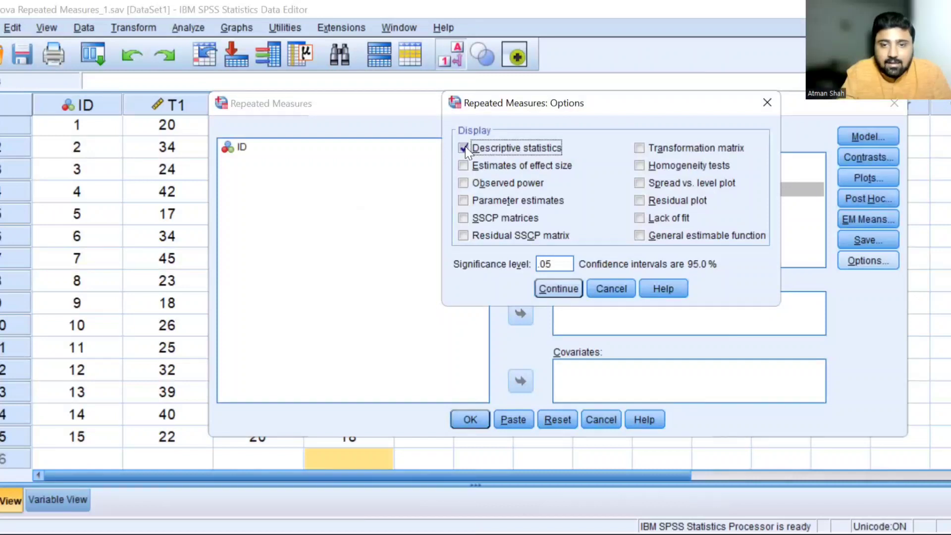
{"action": "left_click", "coordinate": [464, 148]}
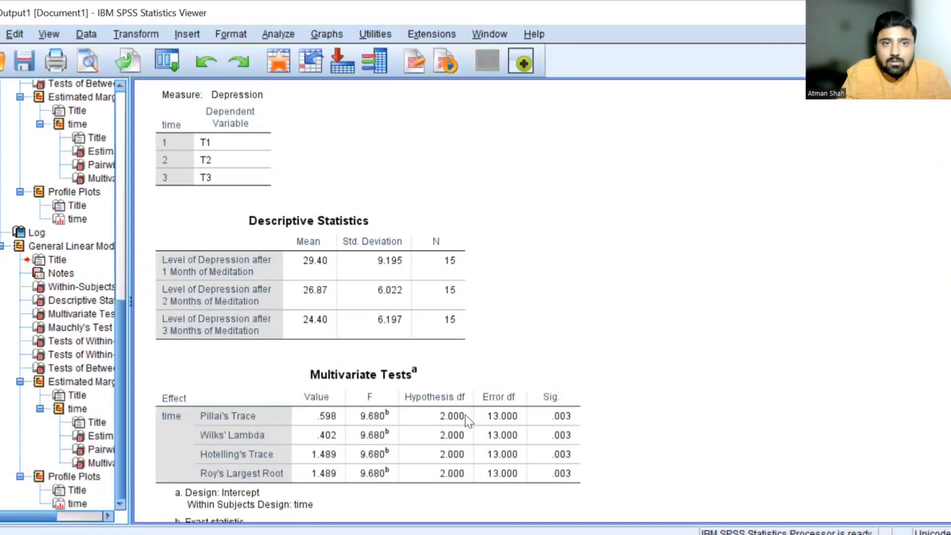
{"action": "left_click", "coordinate": [213, 146]}
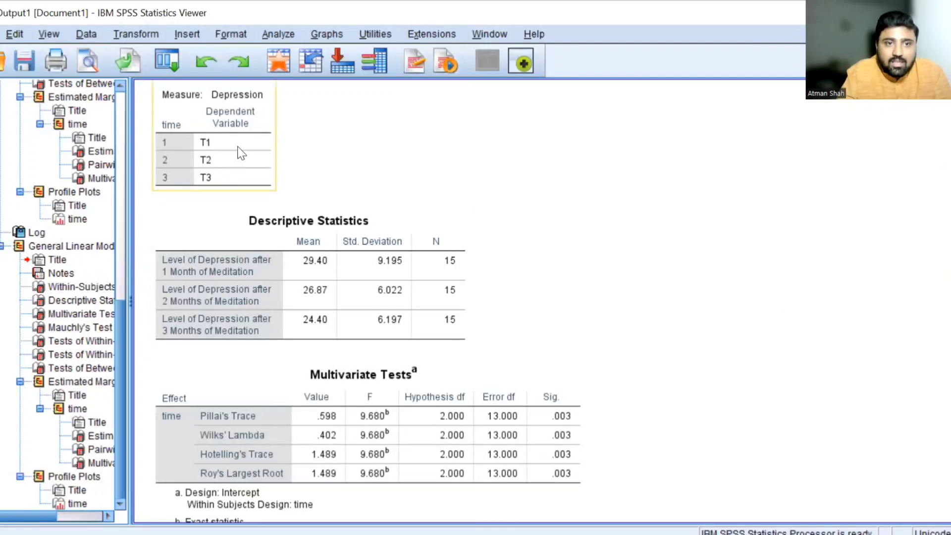
{"action": "mouse_move", "coordinate": [252, 152]}
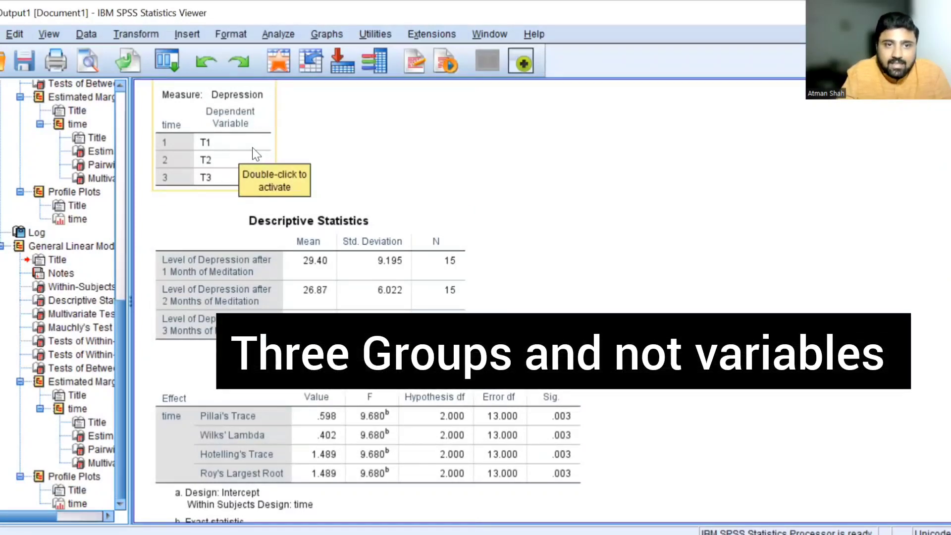
{"action": "mouse_move", "coordinate": [521, 184]}
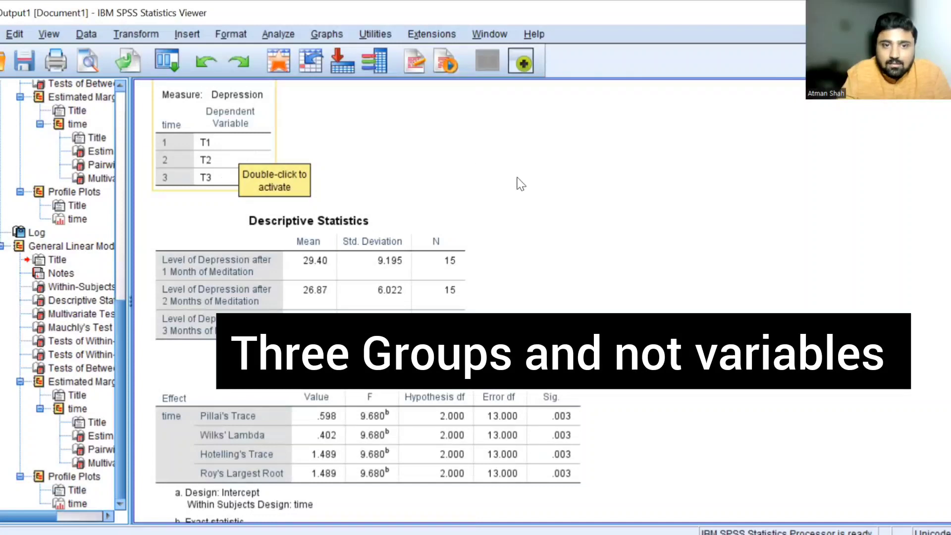
{"action": "scroll", "scroll_direction": "down", "scroll_amount": 3}
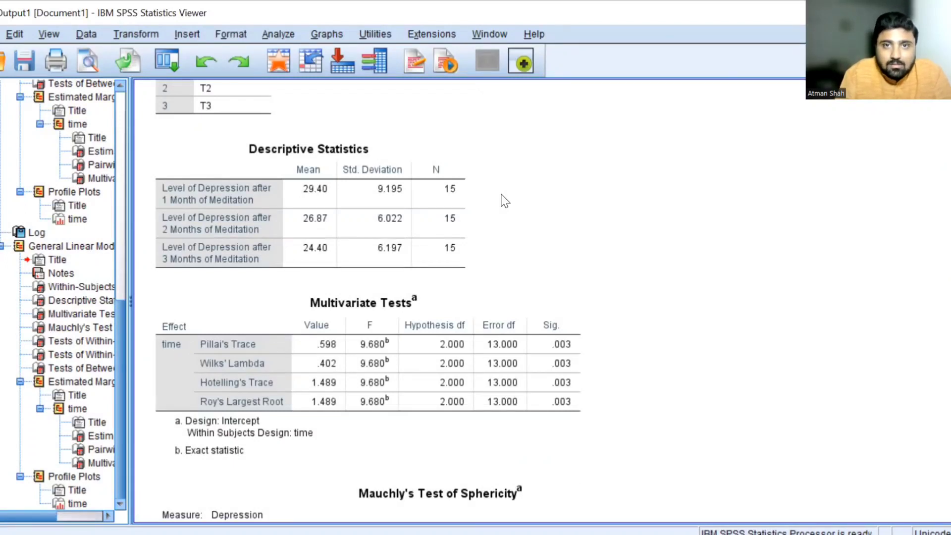
{"action": "left_click", "coordinate": [316, 205]}
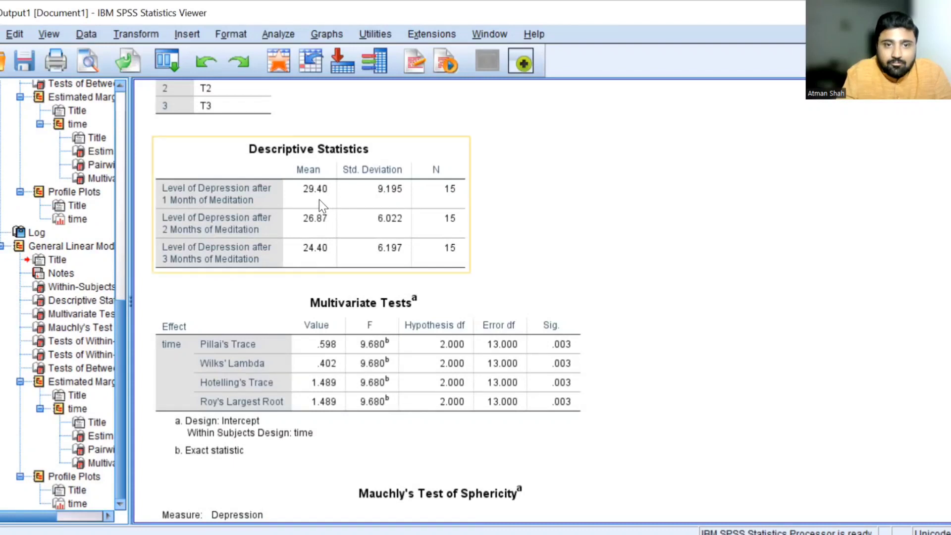
{"action": "mouse_move", "coordinate": [357, 219]}
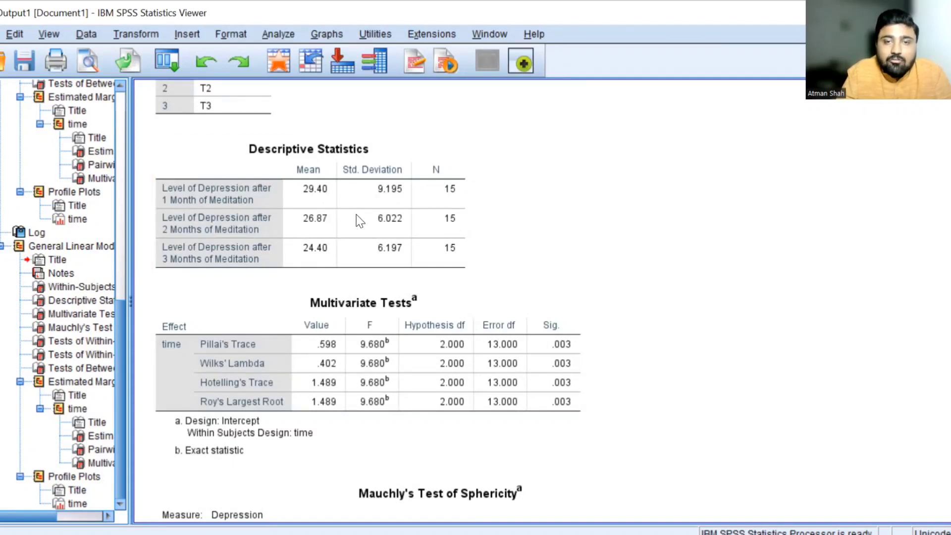
{"action": "scroll", "scroll_direction": "down", "scroll_amount": 3}
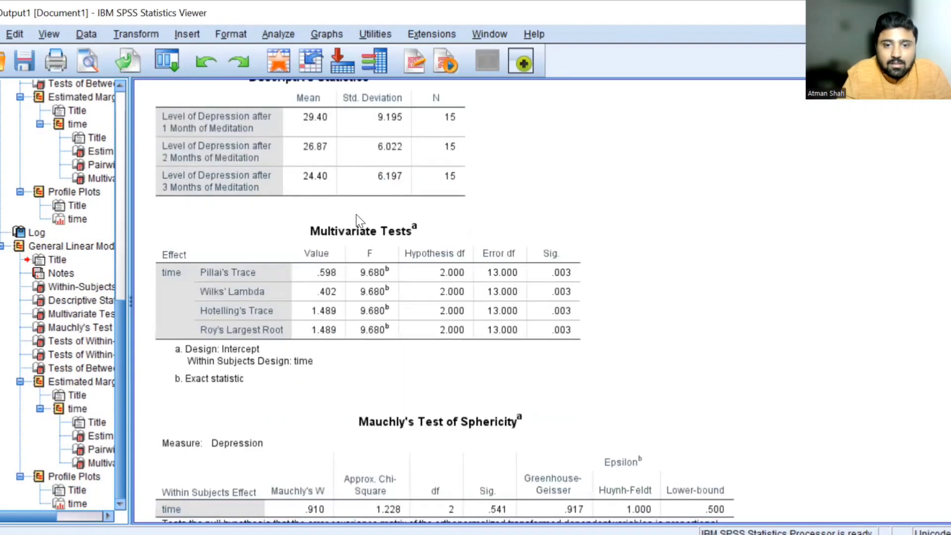
{"action": "scroll", "scroll_direction": "down", "scroll_amount": 3}
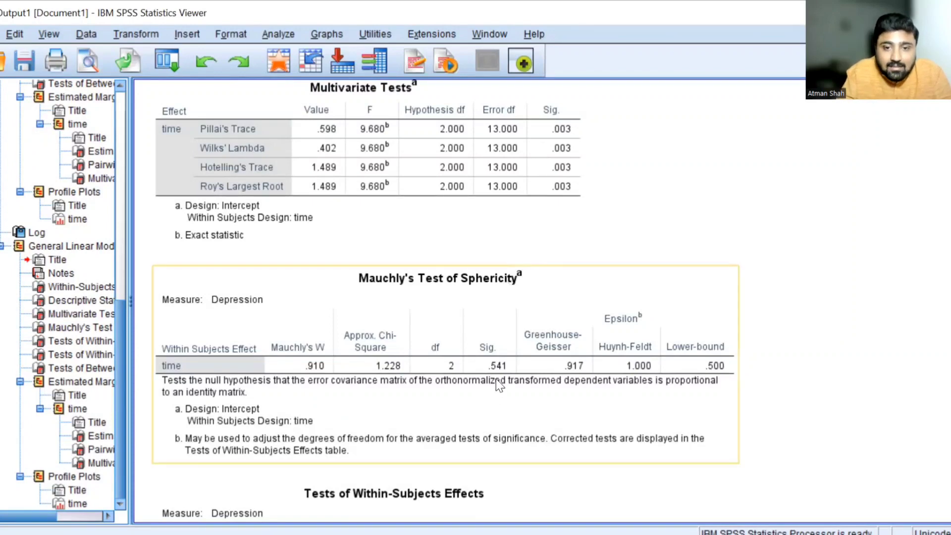
{"action": "mouse_move", "coordinate": [498, 385]}
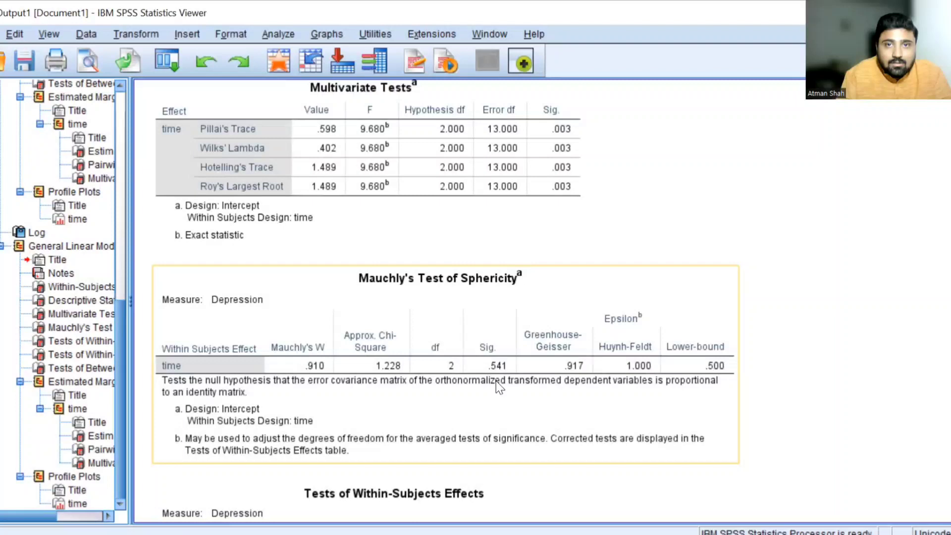
{"action": "mouse_move", "coordinate": [507, 388]}
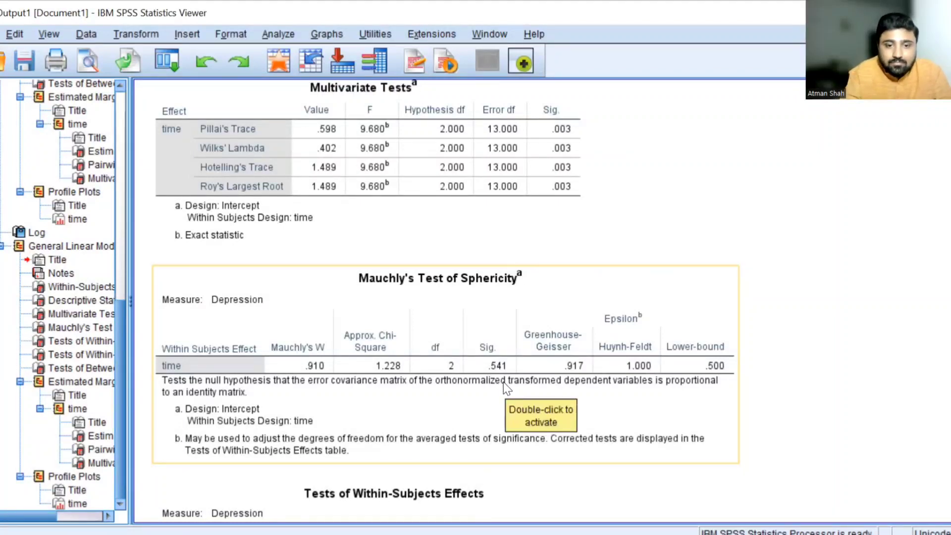
{"action": "scroll", "scroll_direction": "down", "scroll_amount": 3}
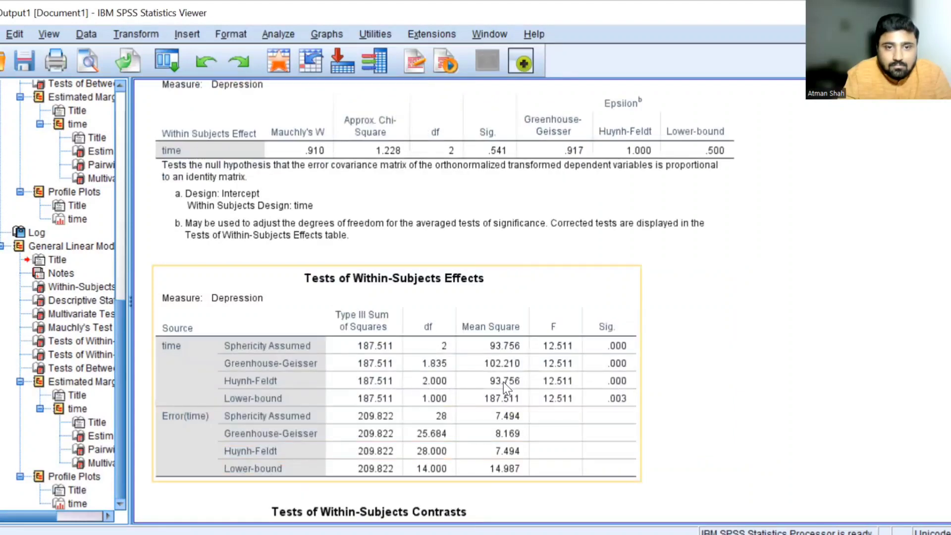
Scroll the output down to the Estimated Marginal Means estimates for time.
{"action": "scroll", "scroll_direction": "down", "scroll_amount": 3}
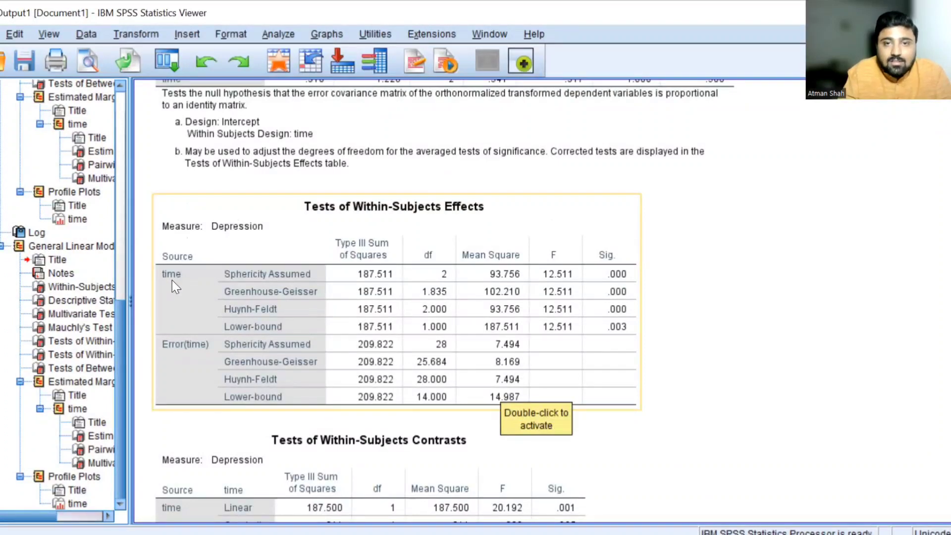
{"action": "mouse_move", "coordinate": [233, 305]}
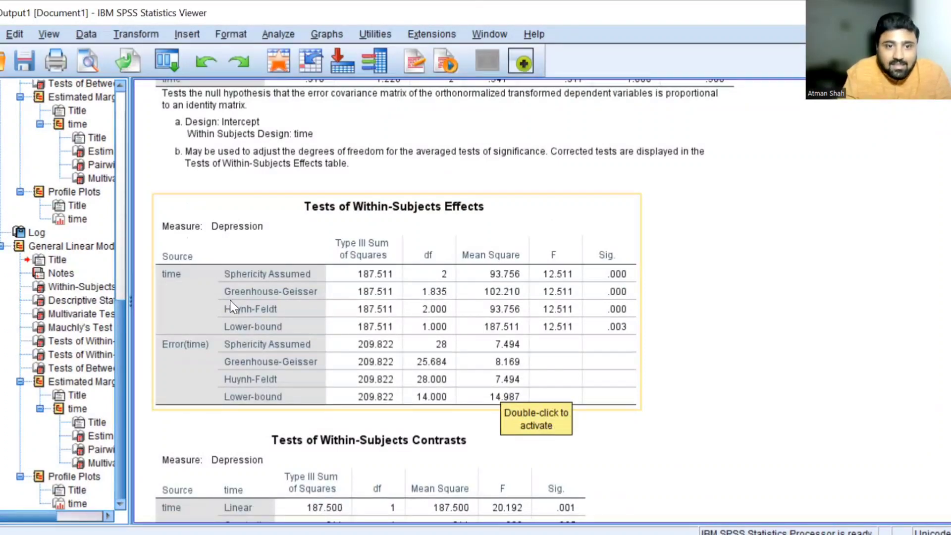
{"action": "mouse_move", "coordinate": [291, 282]}
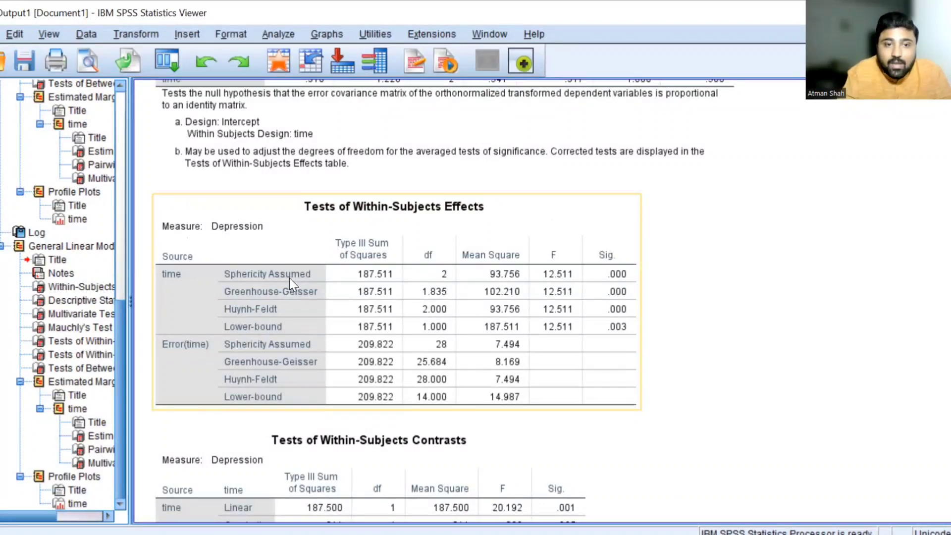
{"action": "mouse_move", "coordinate": [185, 300]}
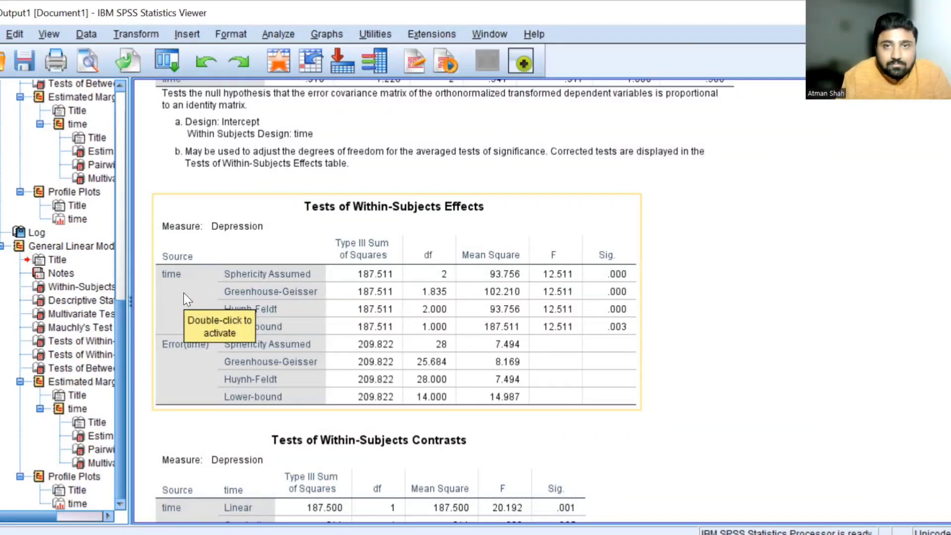
{"action": "mouse_move", "coordinate": [281, 284]}
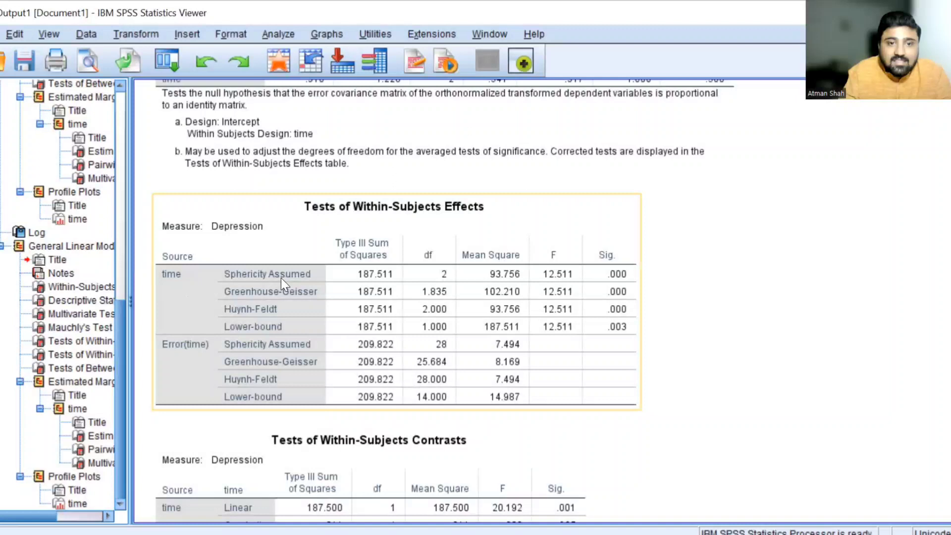
{"action": "mouse_move", "coordinate": [455, 330]}
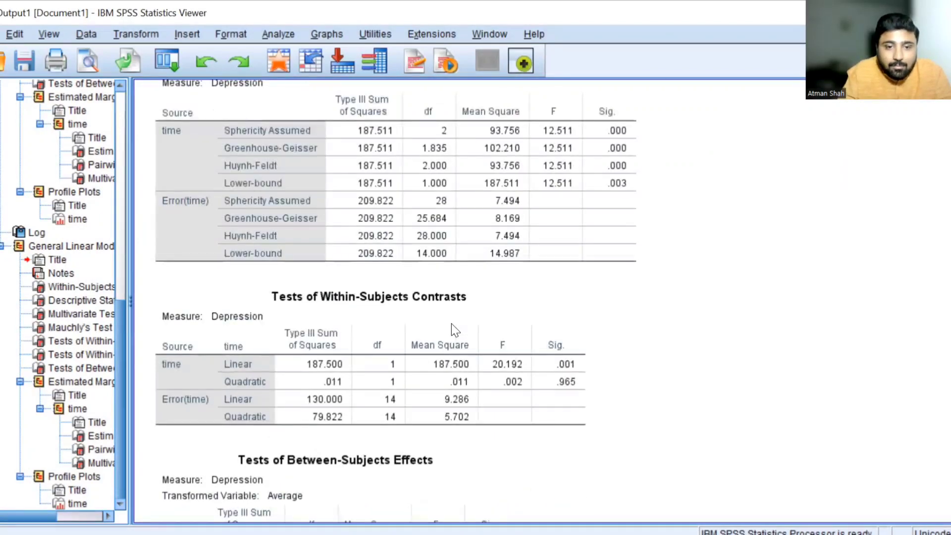
{"action": "scroll", "scroll_direction": "down", "scroll_amount": 3}
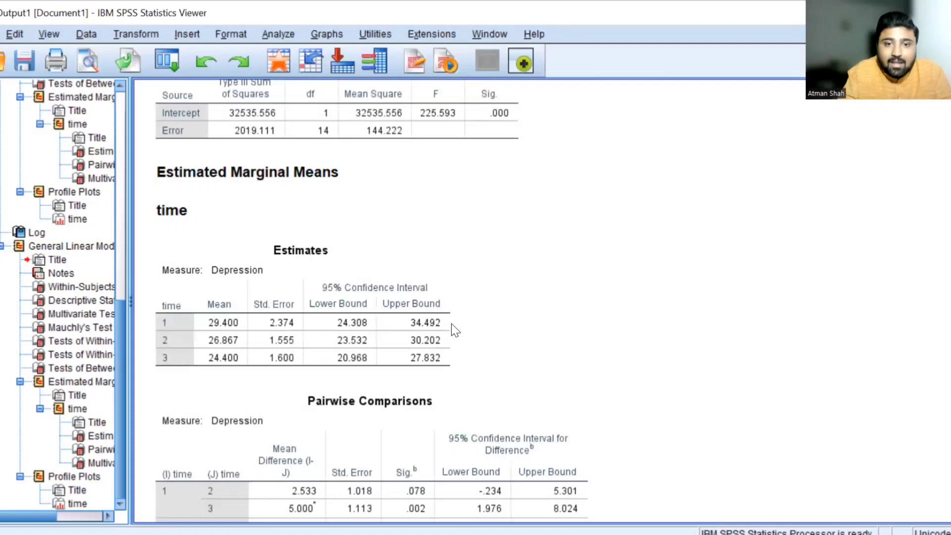
Select the Pairwise Comparisons table, then scroll down to the Depression profile plot.
{"action": "scroll", "scroll_direction": "down", "scroll_amount": 3}
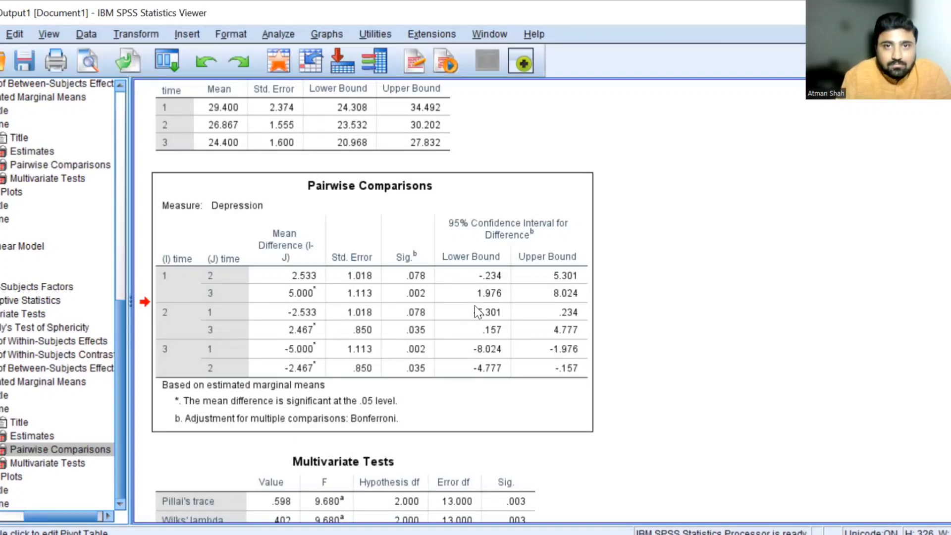
{"action": "left_click", "coordinate": [176, 294]}
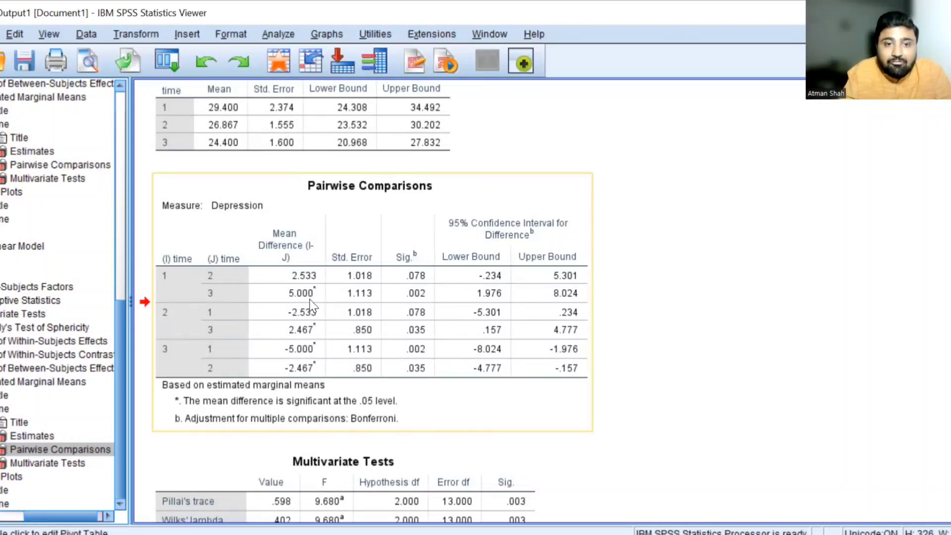
{"action": "mouse_move", "coordinate": [418, 306]}
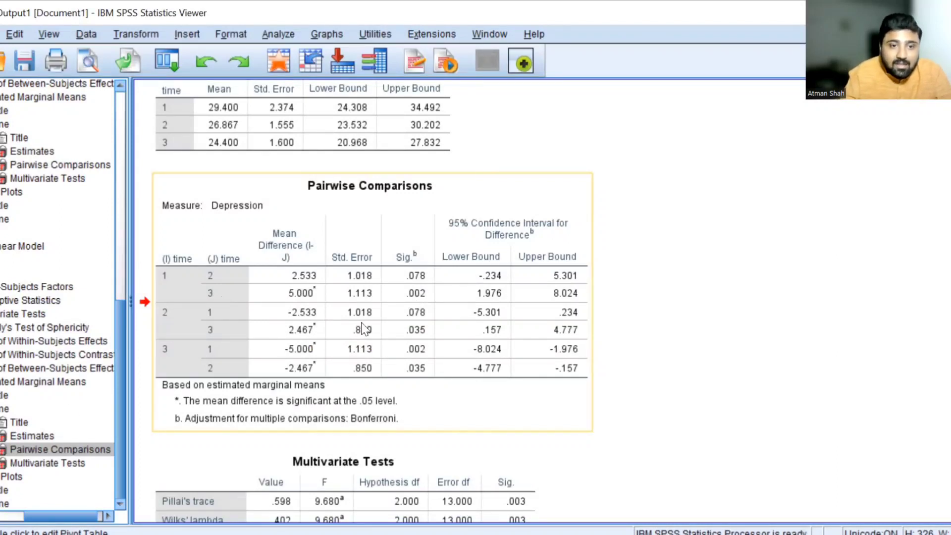
{"action": "mouse_move", "coordinate": [236, 326]}
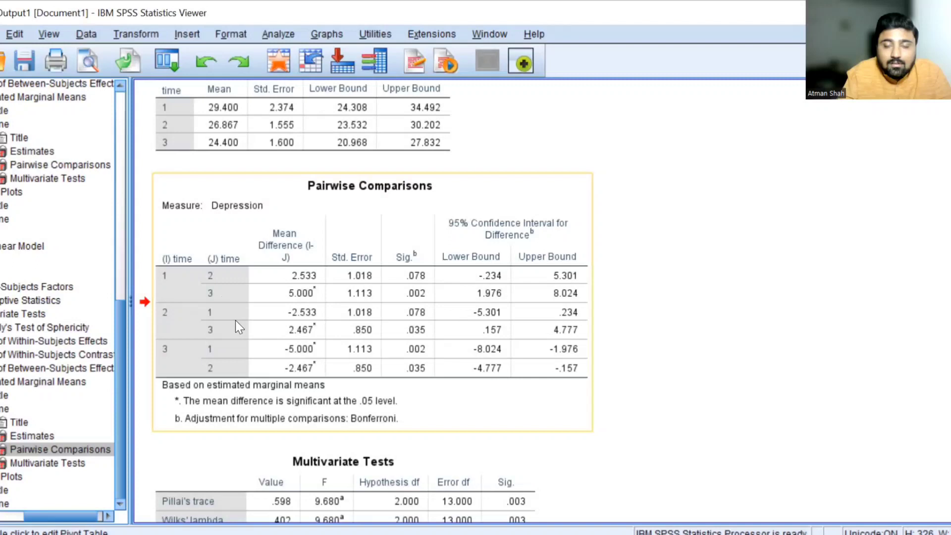
{"action": "mouse_move", "coordinate": [212, 354]}
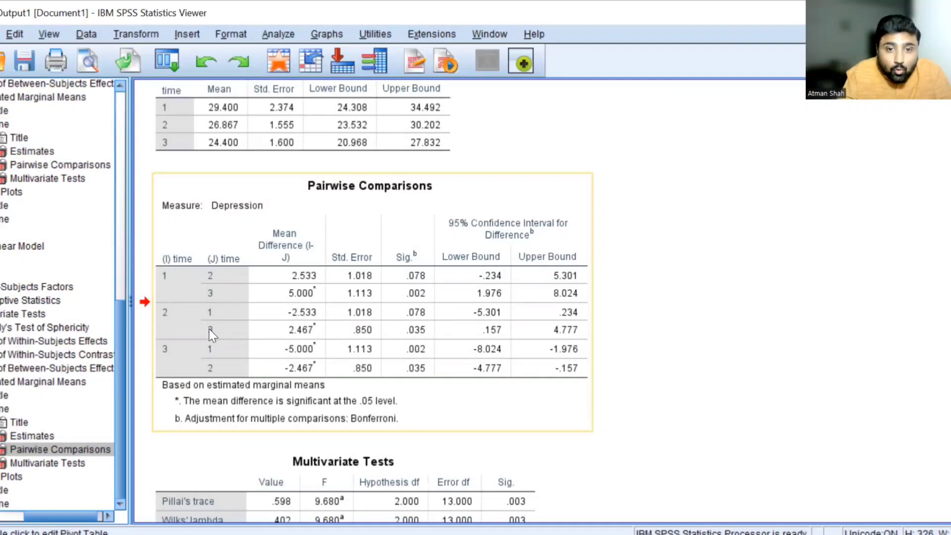
{"action": "mouse_move", "coordinate": [212, 333]}
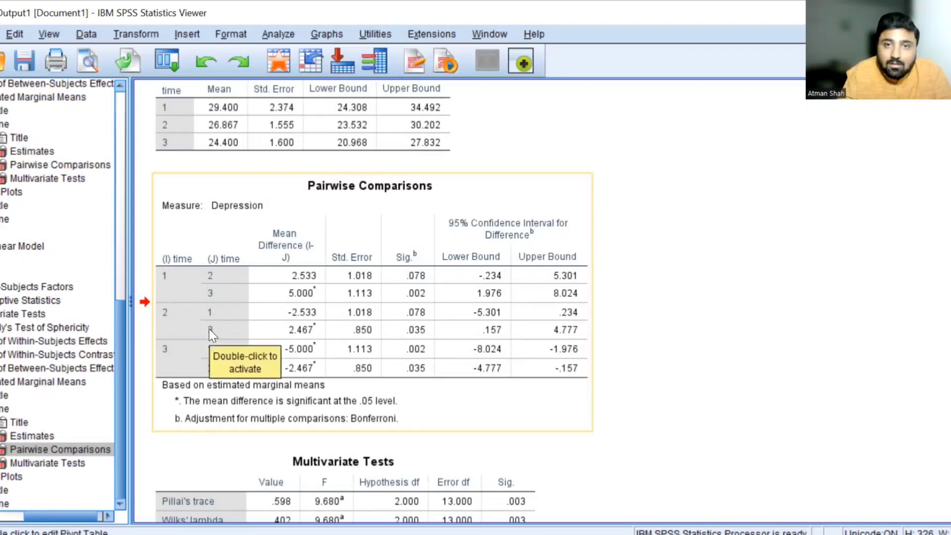
{"action": "mouse_move", "coordinate": [387, 351]}
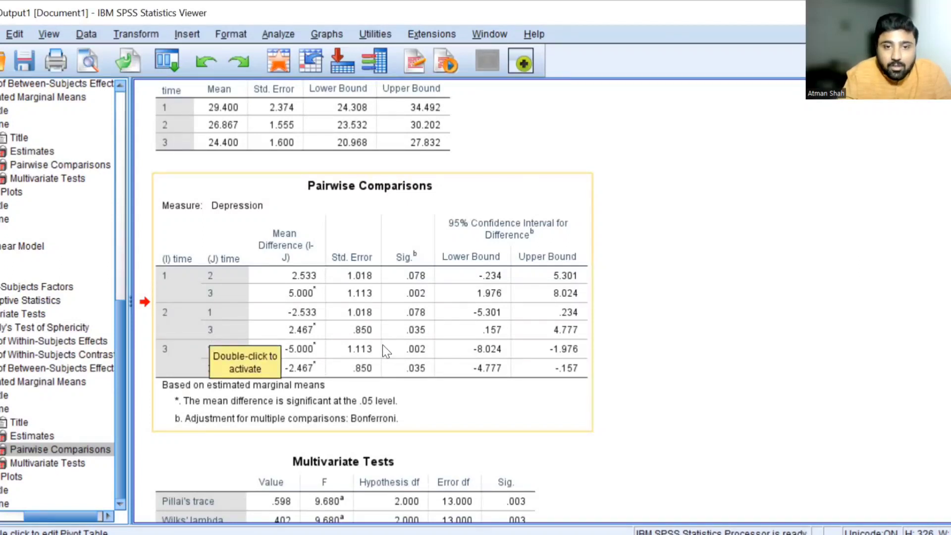
{"action": "mouse_move", "coordinate": [416, 342]}
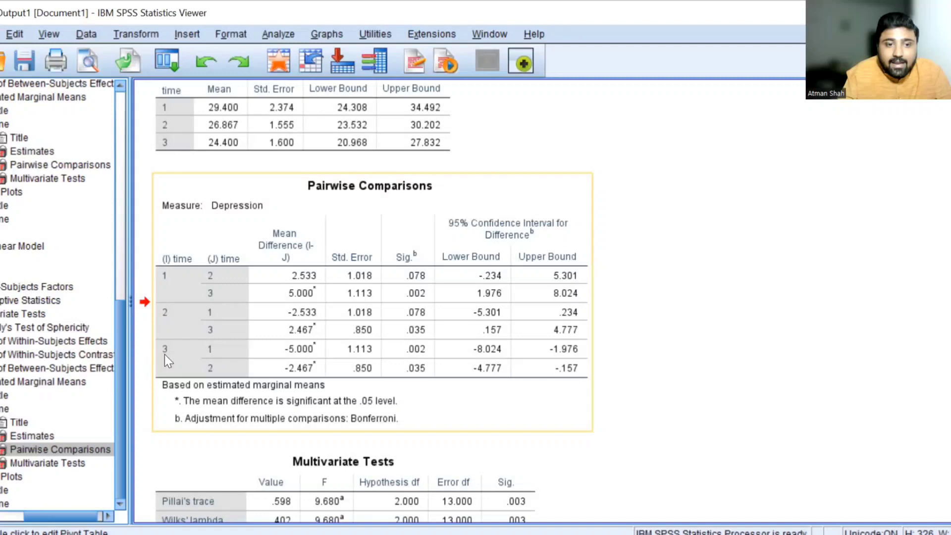
{"action": "mouse_move", "coordinate": [252, 391]}
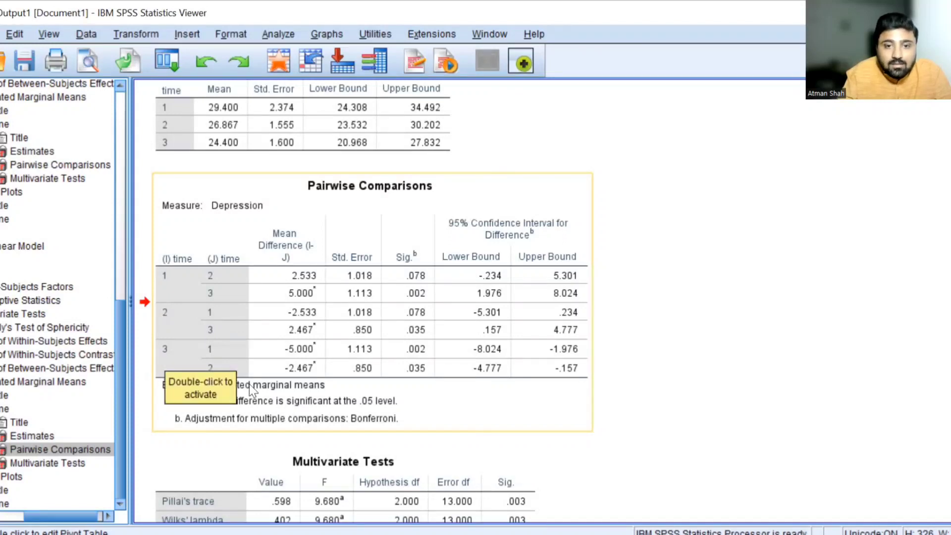
{"action": "mouse_move", "coordinate": [170, 363]}
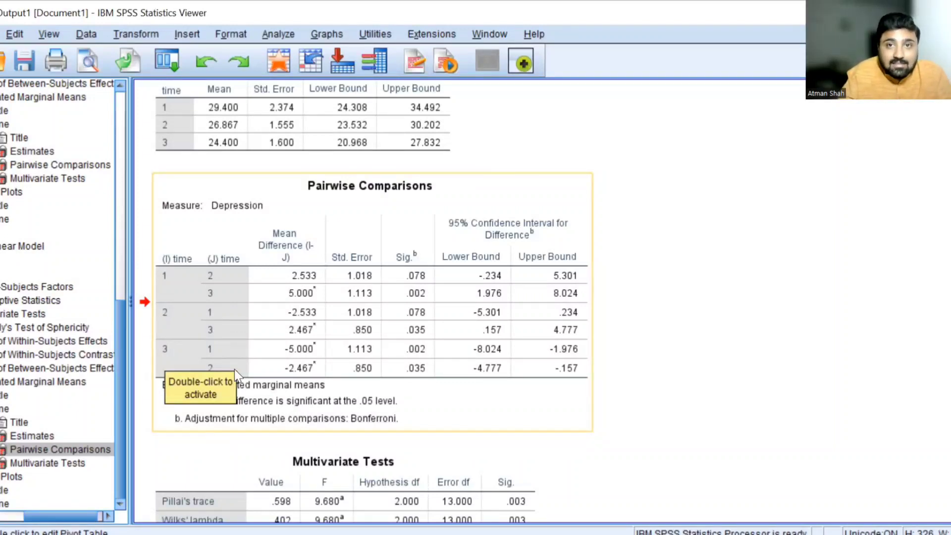
{"action": "mouse_move", "coordinate": [176, 363]}
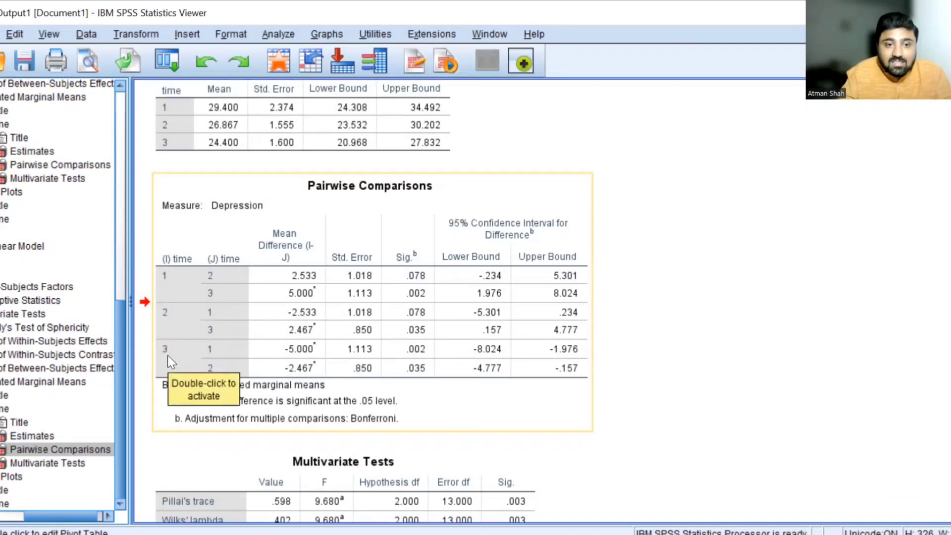
{"action": "mouse_move", "coordinate": [225, 367]}
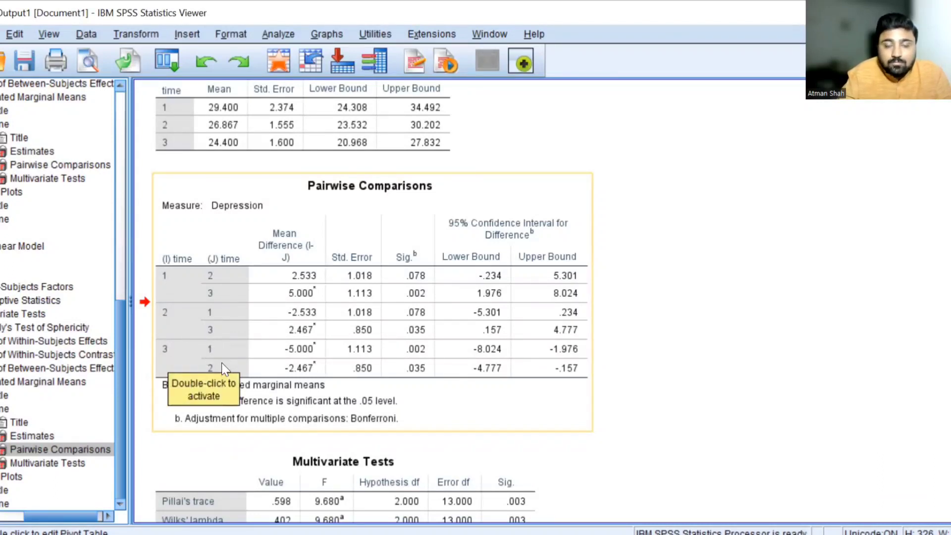
{"action": "mouse_move", "coordinate": [411, 353]}
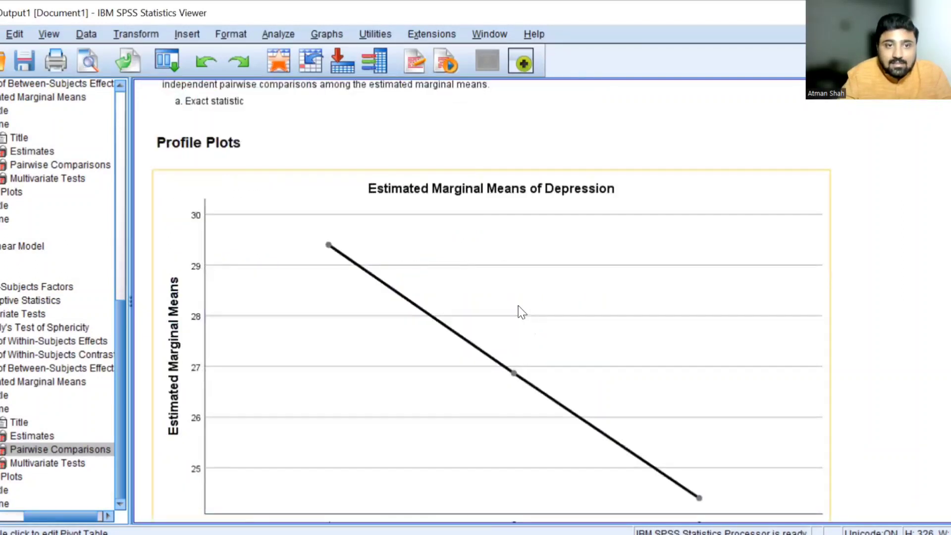
{"action": "scroll", "scroll_direction": "down", "scroll_amount": 3}
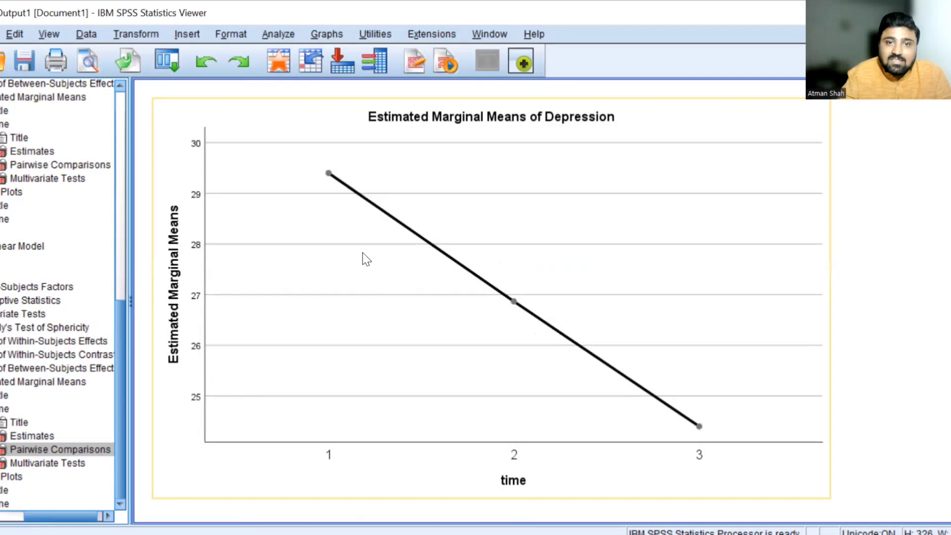
{"action": "mouse_move", "coordinate": [479, 267]}
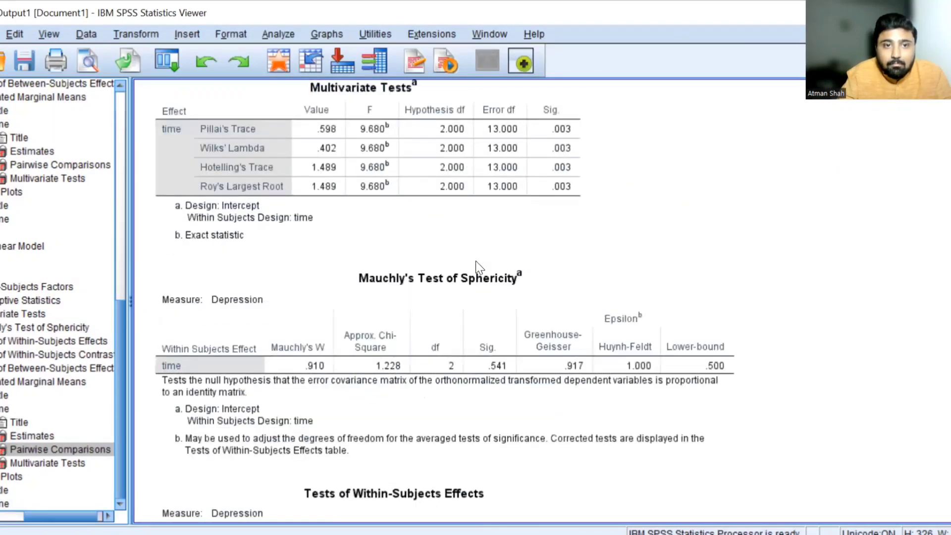
Scroll back up and select the Descriptive Statistics table of depression means.
{"action": "scroll", "scroll_direction": "up", "scroll_amount": 3}
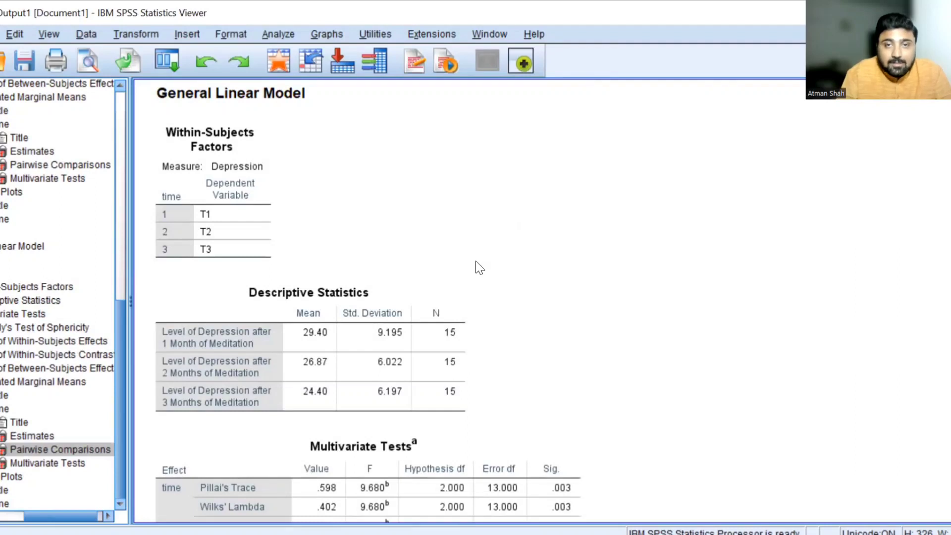
{"action": "left_click", "coordinate": [311, 349]}
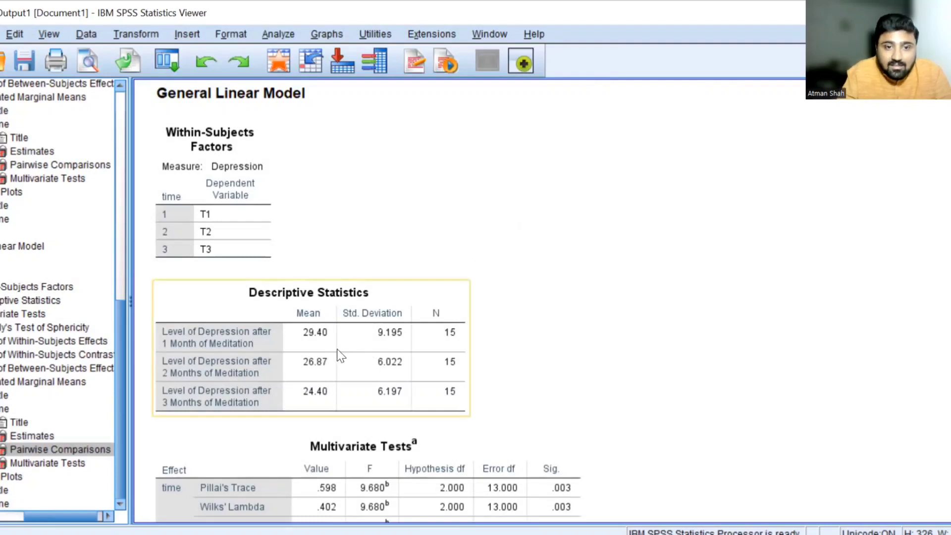
{"action": "mouse_move", "coordinate": [326, 413]}
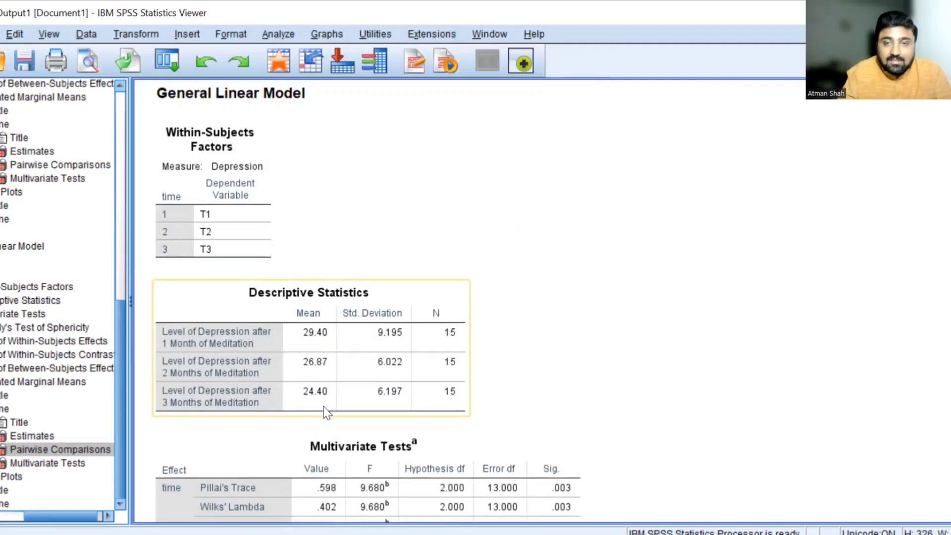